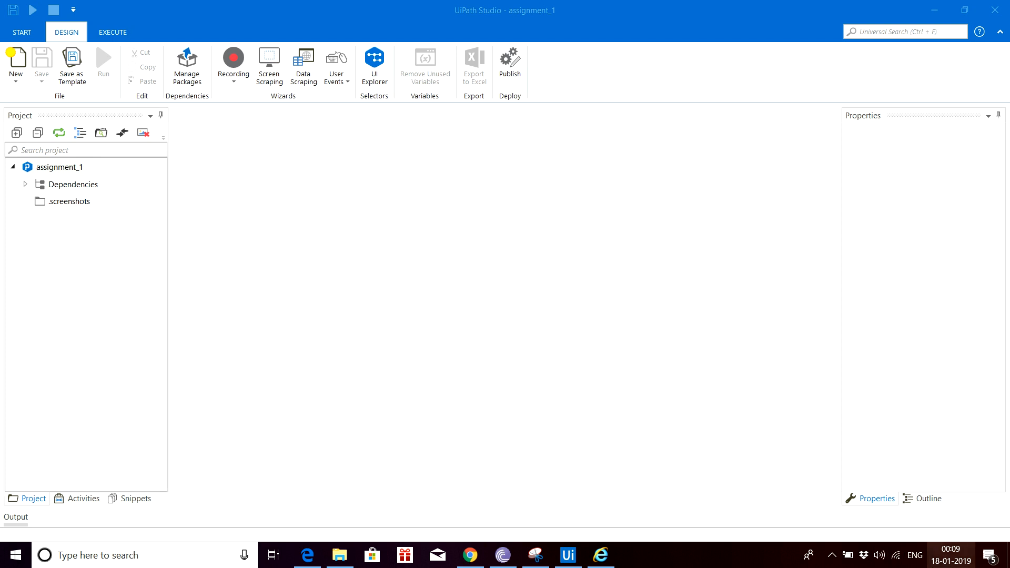
- Switch to the Chrome tab showing the Process Design Document's System 1 login steps
{"action": "left_click", "coordinate": [470, 555]}
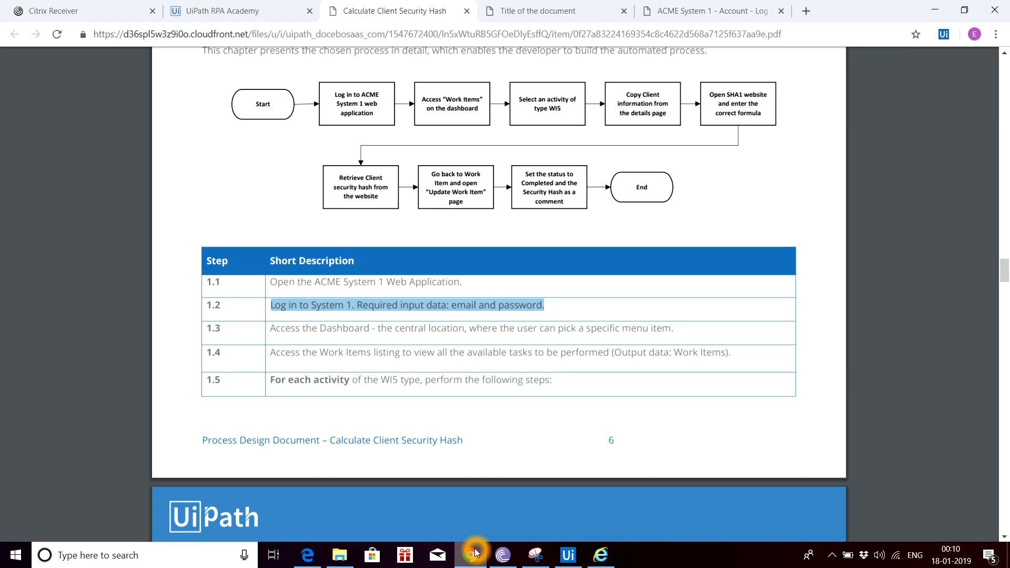
{"action": "left_click", "coordinate": [567, 555]}
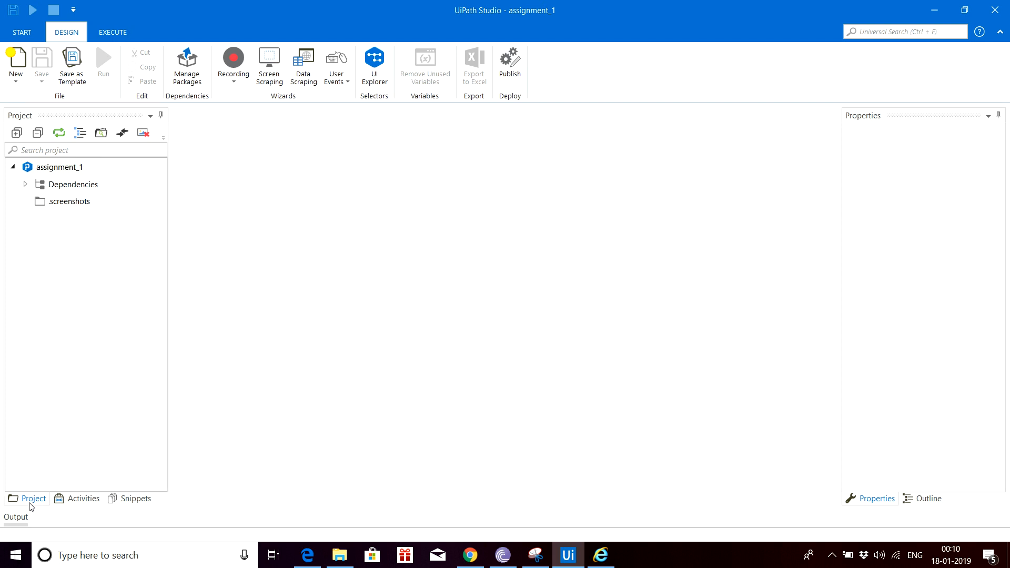
{"action": "mouse_move", "coordinate": [84, 499]}
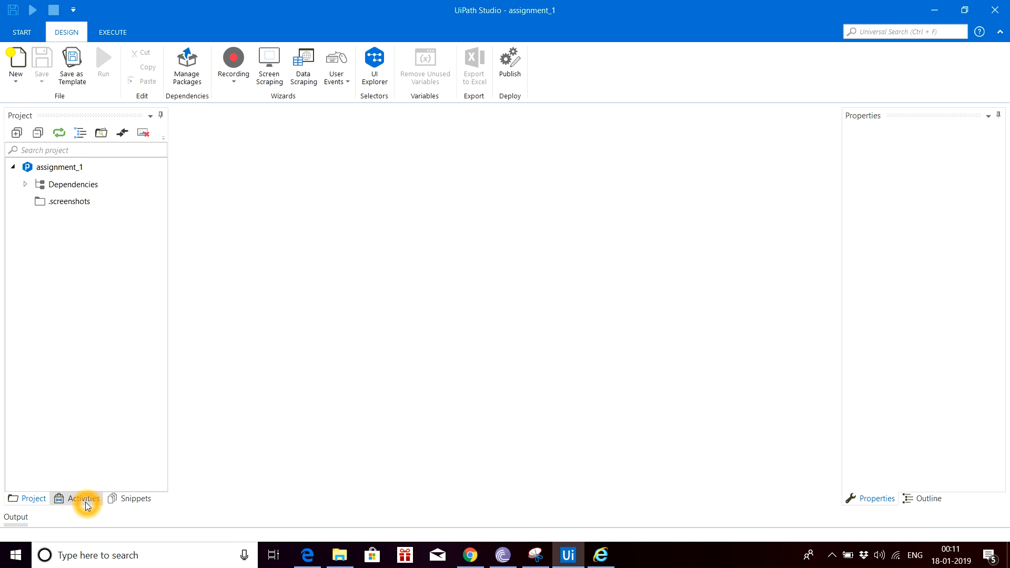
{"action": "left_click", "coordinate": [59, 167]}
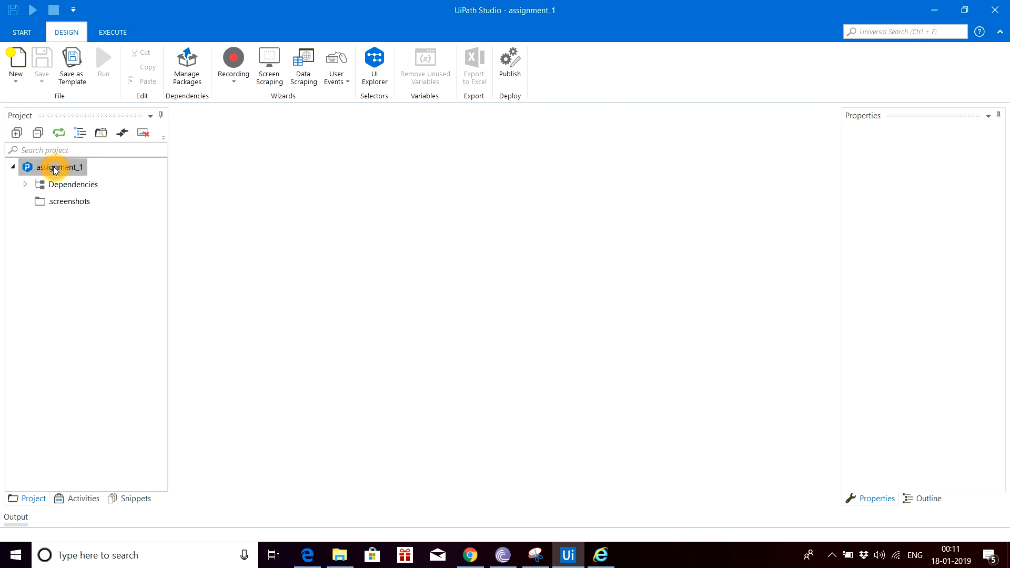
- Create a System1 folder, then a Sha1Online folder, under the assignment_1 project root
{"action": "right_click", "coordinate": [53, 166]}
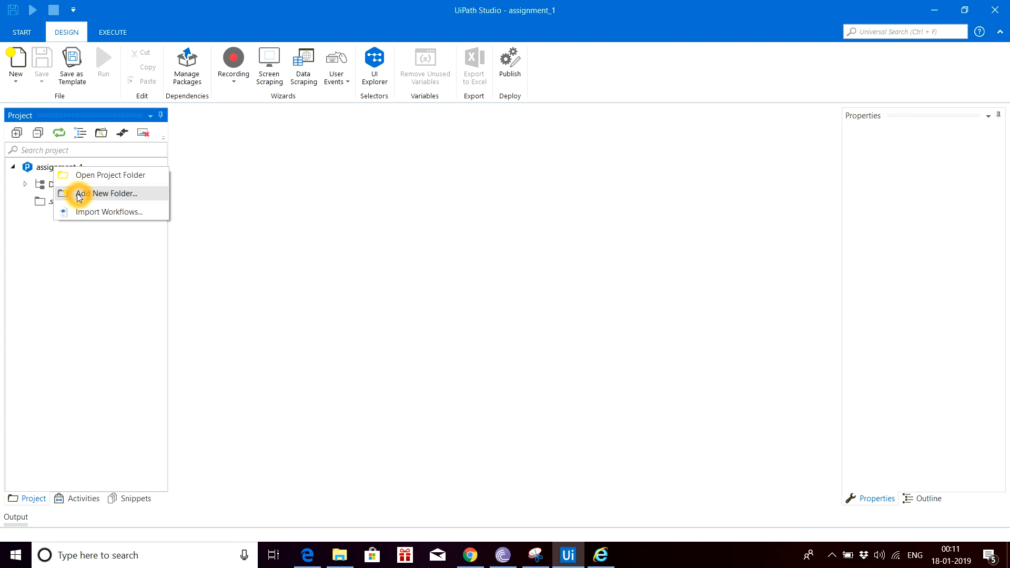
{"action": "left_click", "coordinate": [107, 194]}
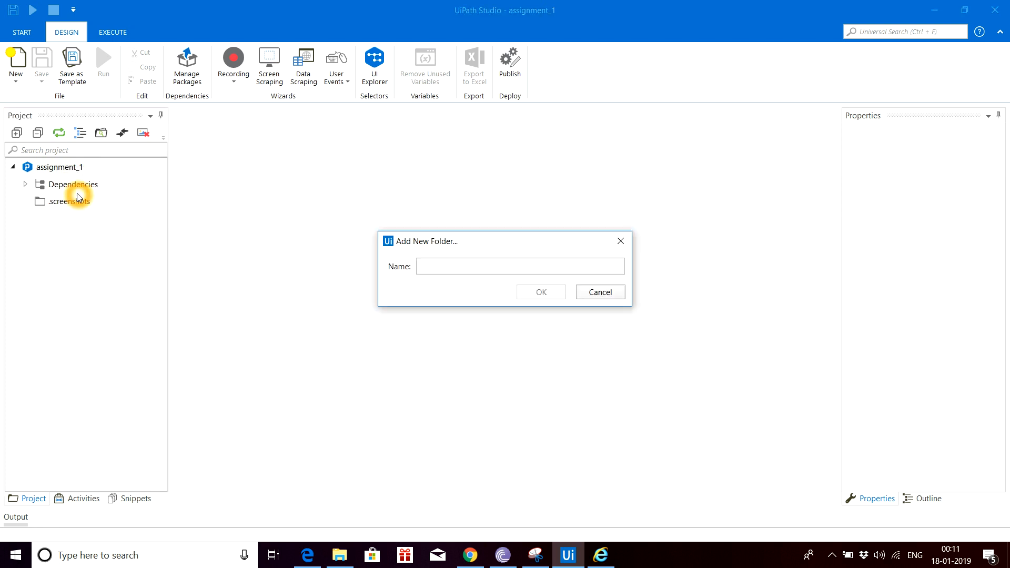
{"action": "type", "text": "S"}
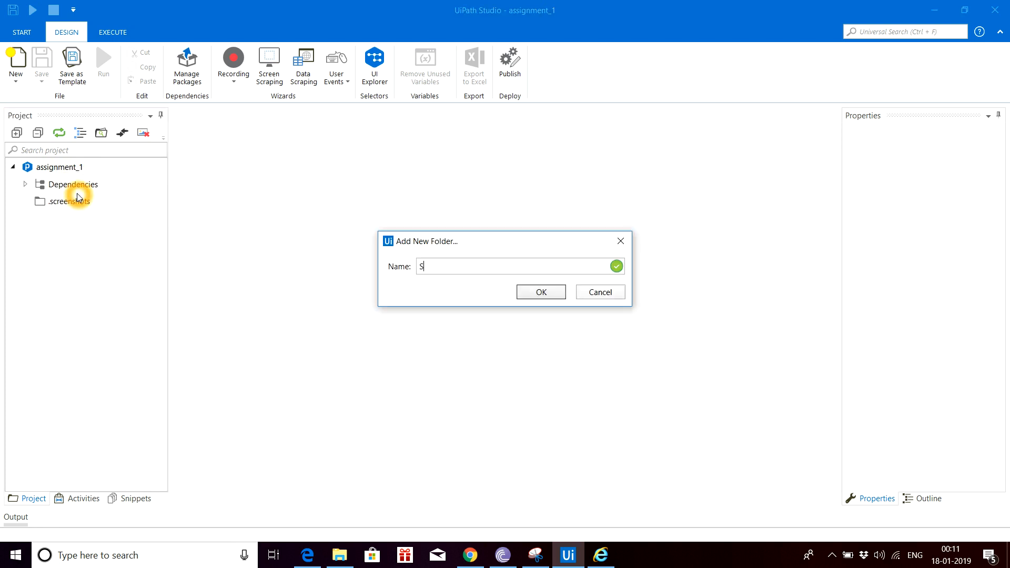
{"action": "left_click", "coordinate": [541, 292]}
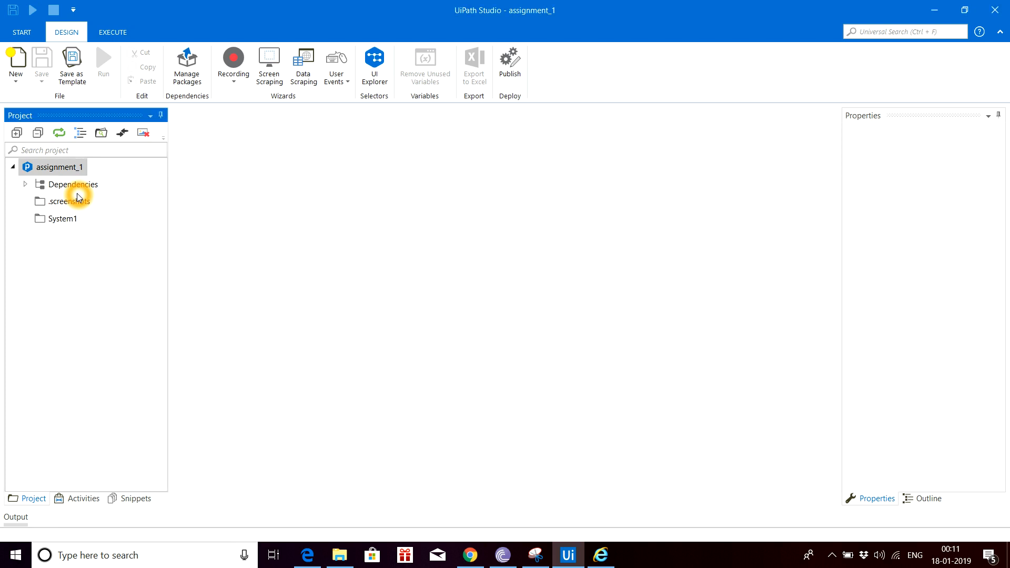
{"action": "left_click", "coordinate": [54, 167]}
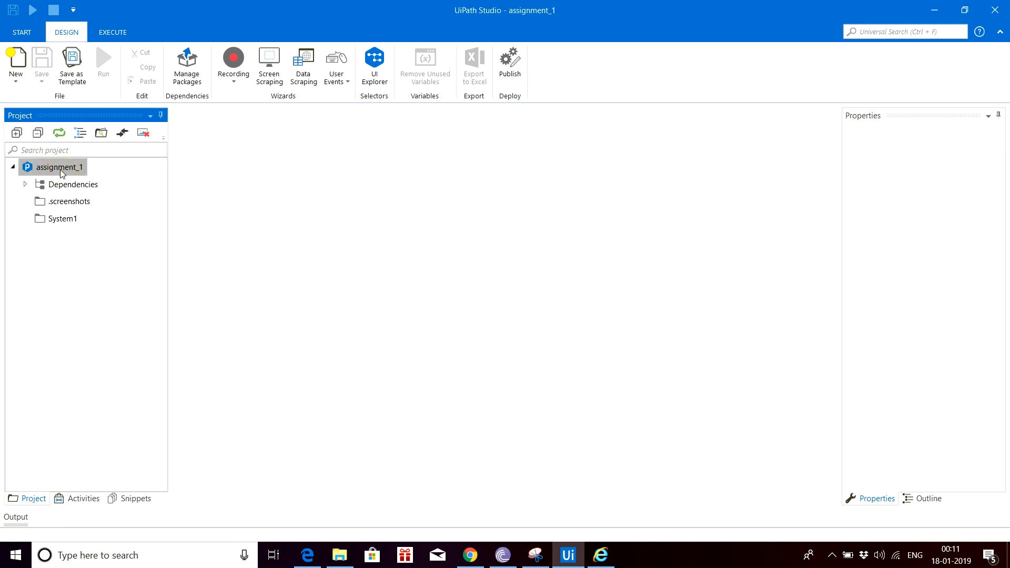
{"action": "left_click", "coordinate": [101, 133]}
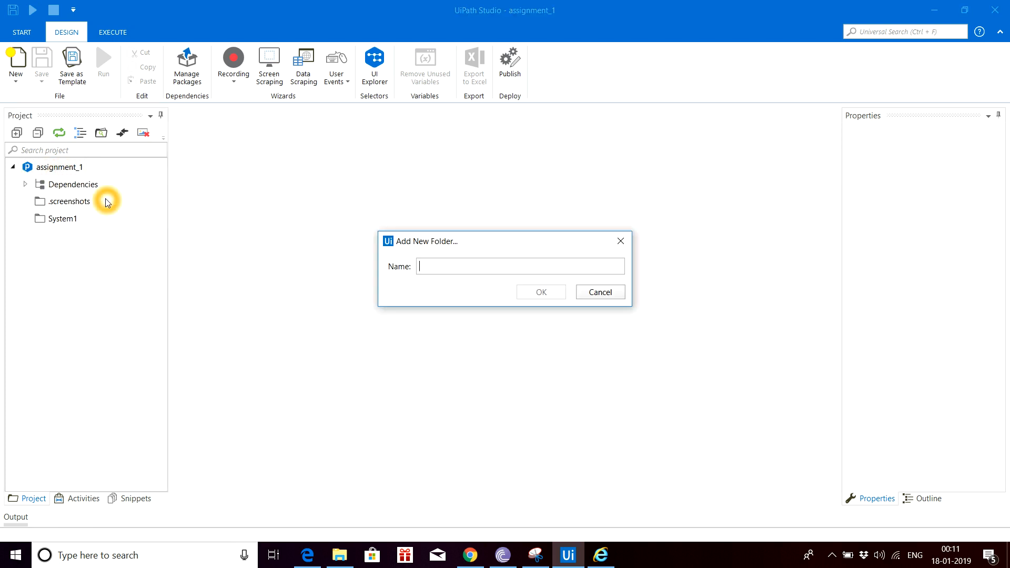
{"action": "type", "text": "Sha"}
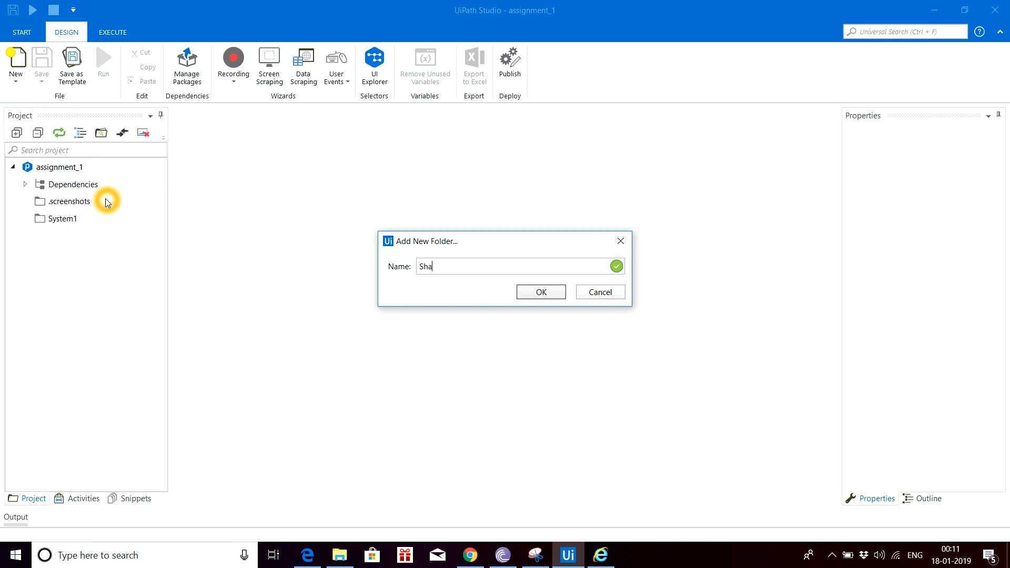
{"action": "left_click", "coordinate": [541, 292]}
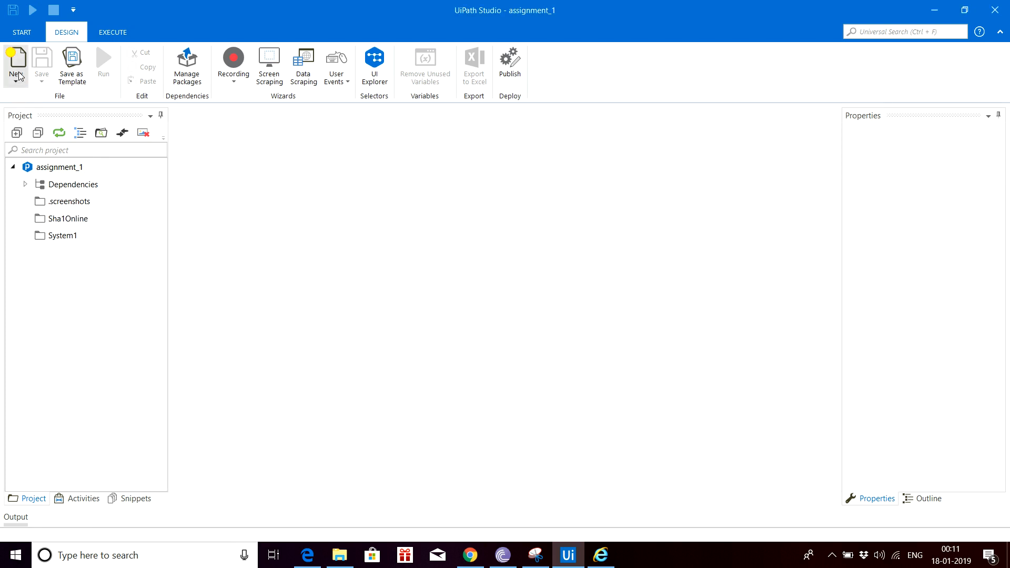
- Consult the process design document in Chrome, then return to the assignment_1 project
{"action": "left_click", "coordinate": [18, 58]}
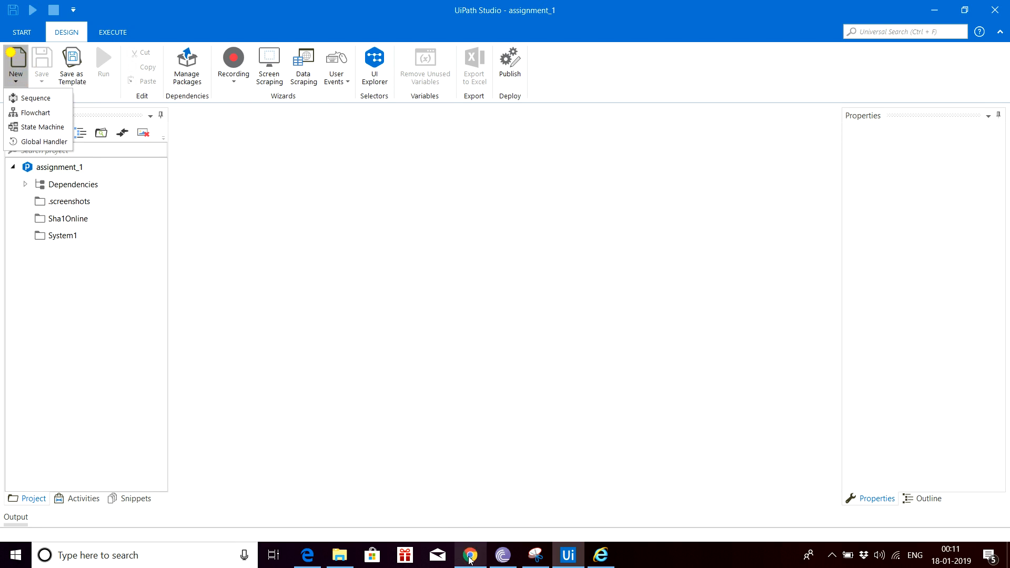
{"action": "left_click", "coordinate": [470, 555]}
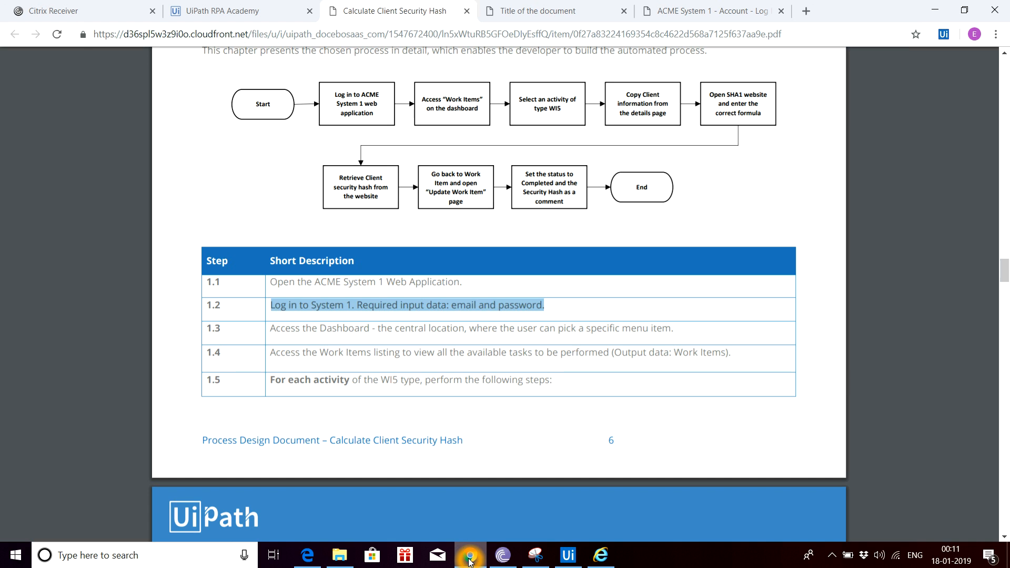
{"action": "left_click", "coordinate": [567, 555]}
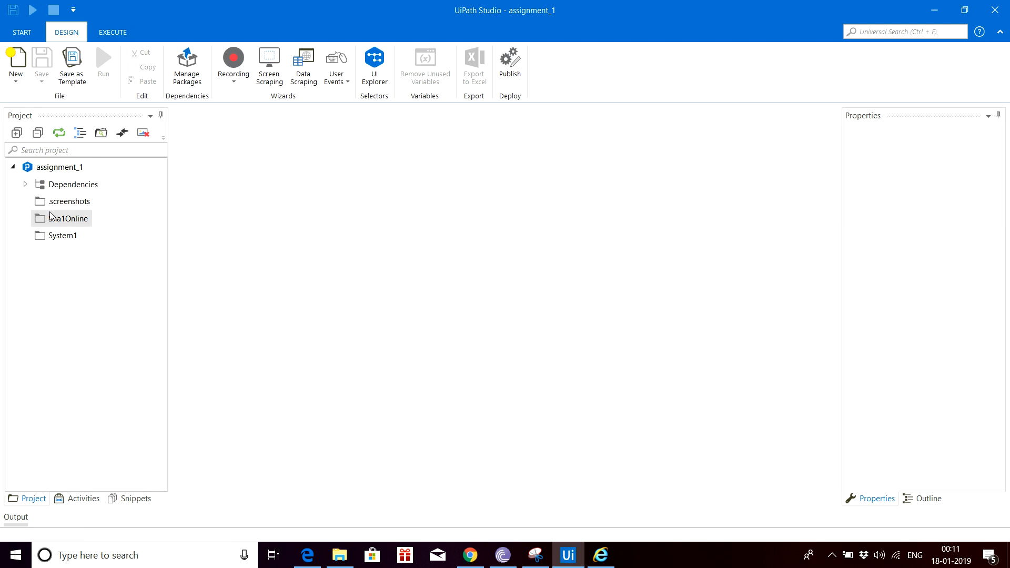
- Start a new Sequence workflow named LoginintoSystem1
{"action": "left_click", "coordinate": [19, 57]}
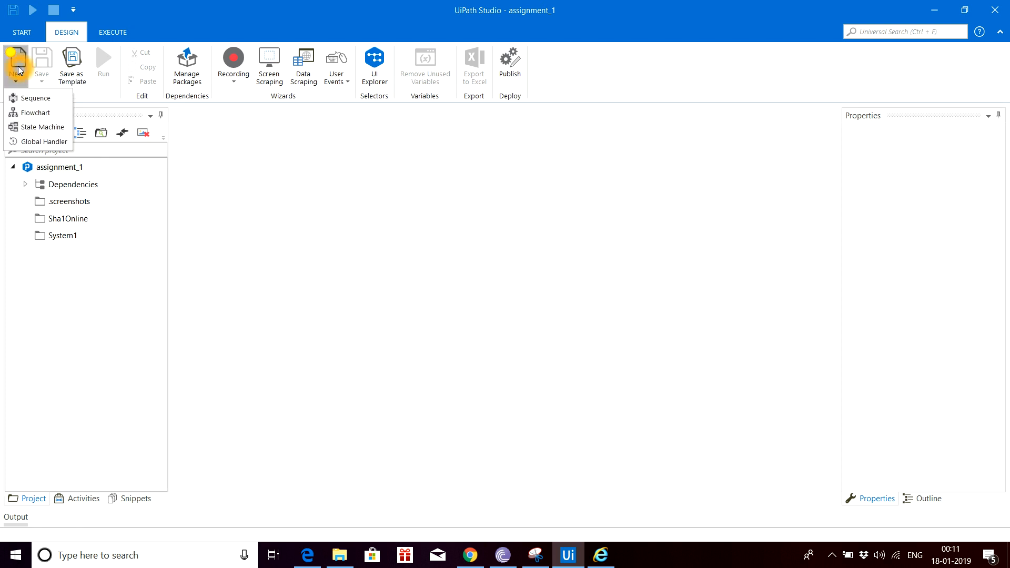
{"action": "left_click", "coordinate": [34, 98]}
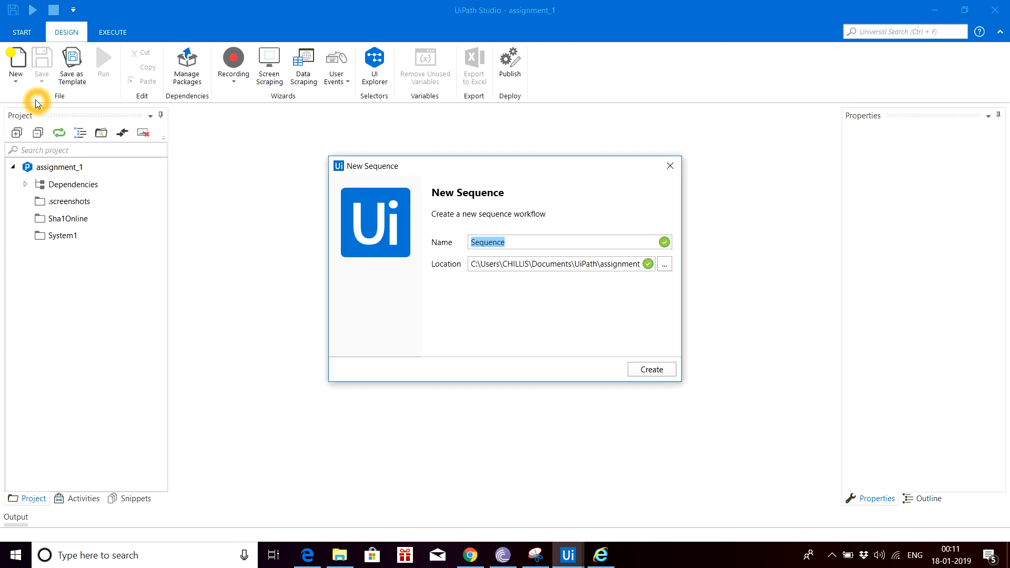
{"action": "type", "text": "Login"}
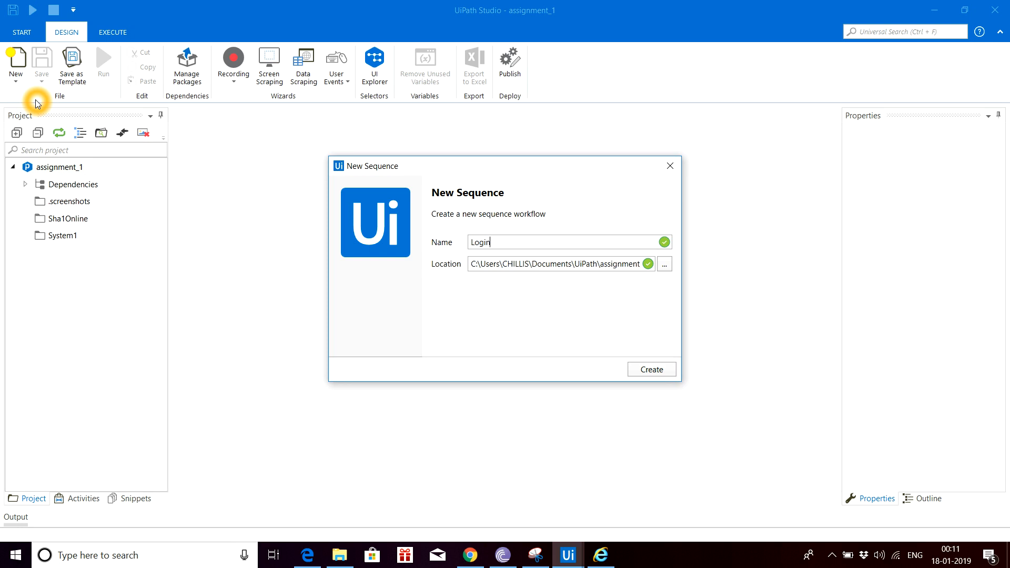
{"action": "type", "text": "into"}
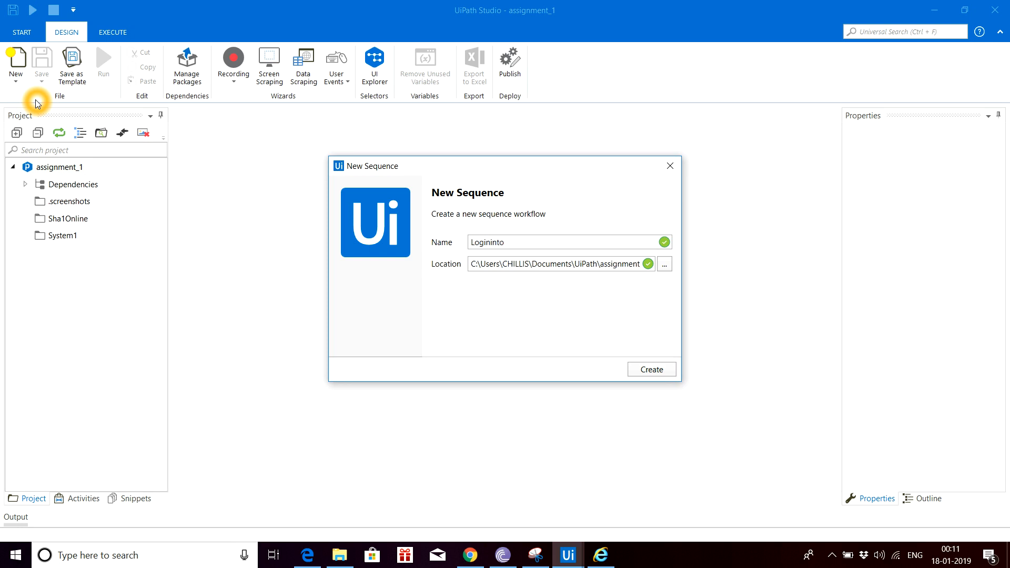
{"action": "type", "text": "System1"}
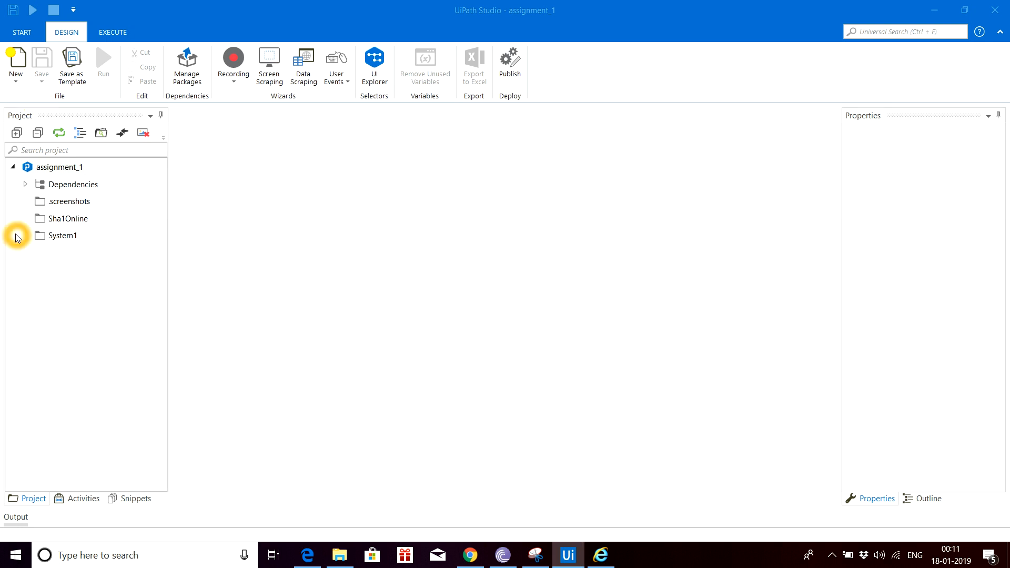
- Open LoginintoSystem1.xaml and select its empty sequence in the designer
{"action": "double_click", "coordinate": [73, 253]}
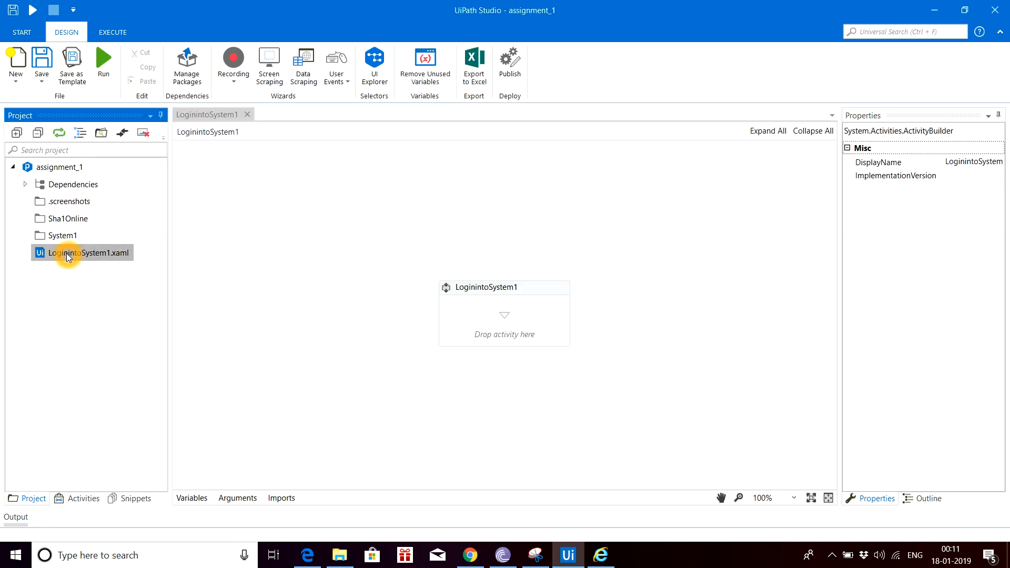
{"action": "left_click", "coordinate": [61, 235]}
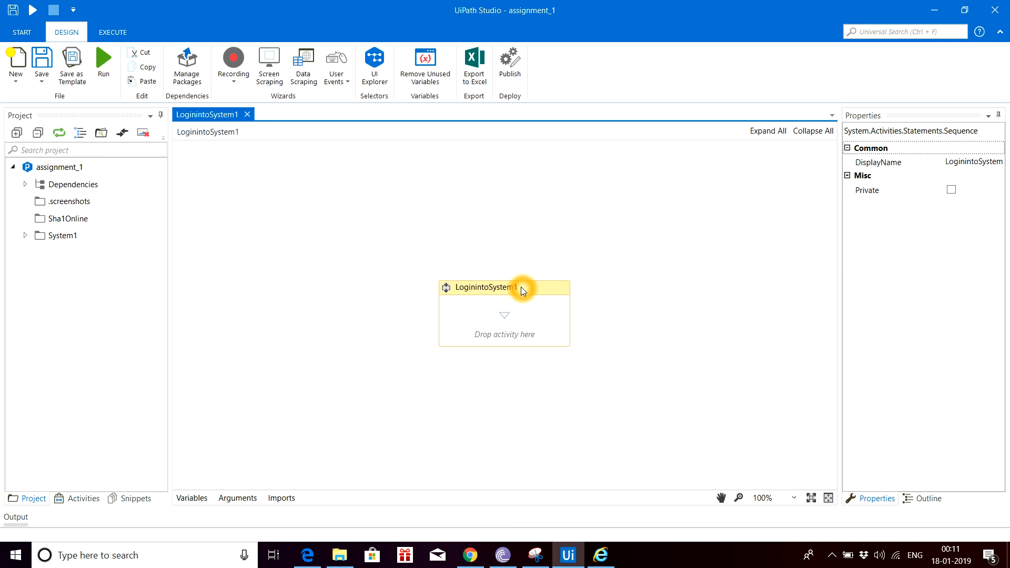
{"action": "mouse_move", "coordinate": [74, 448]}
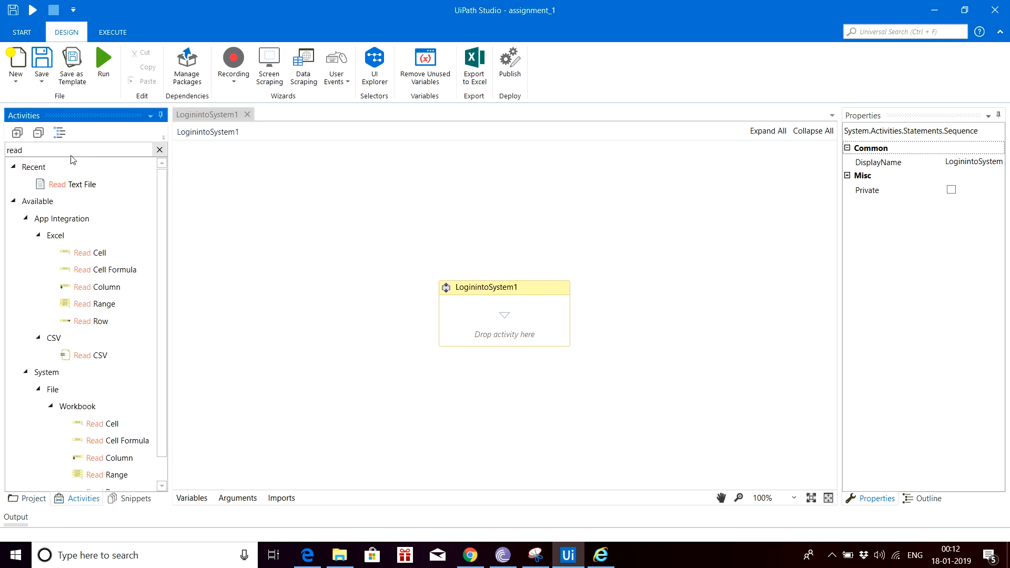
- Clear the activity search and place Read Text File above Open Browser in the sequence
{"action": "left_click", "coordinate": [160, 150]}
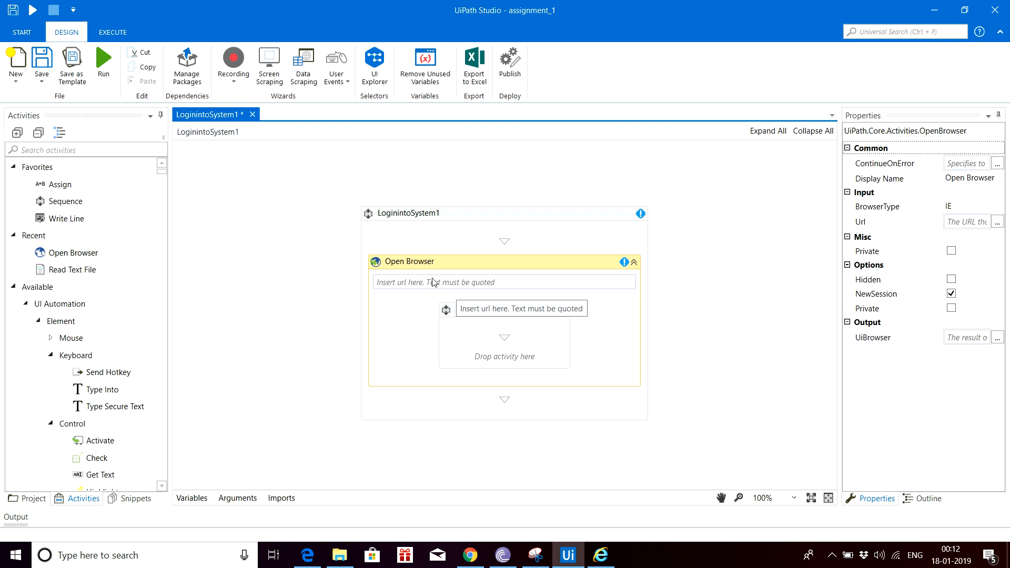
{"action": "left_click", "coordinate": [433, 281]}
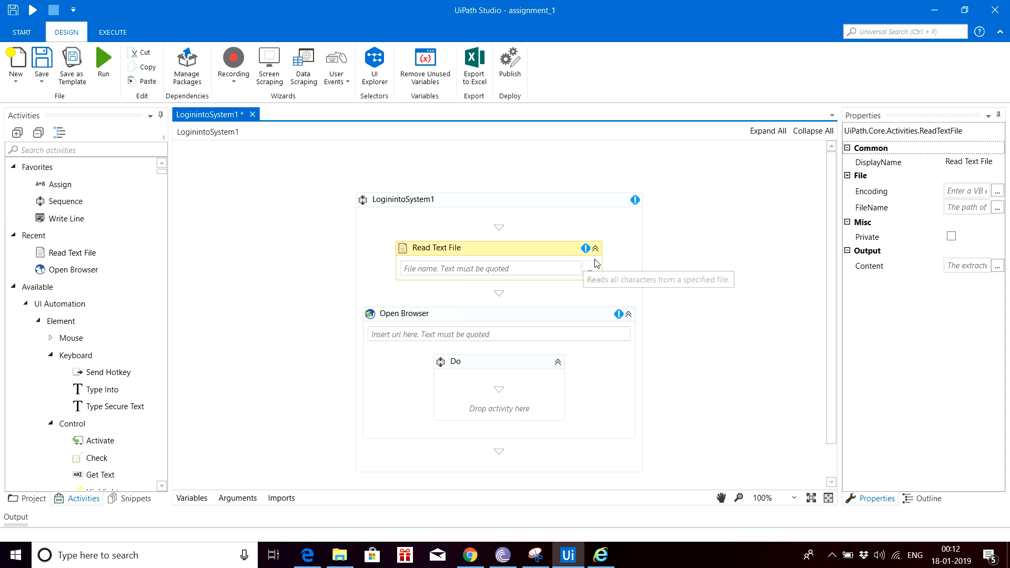
- Point Read Text File at Documents\UiPath\system1urlfile.txt and output its content to system1url
{"action": "left_click", "coordinate": [591, 265]}
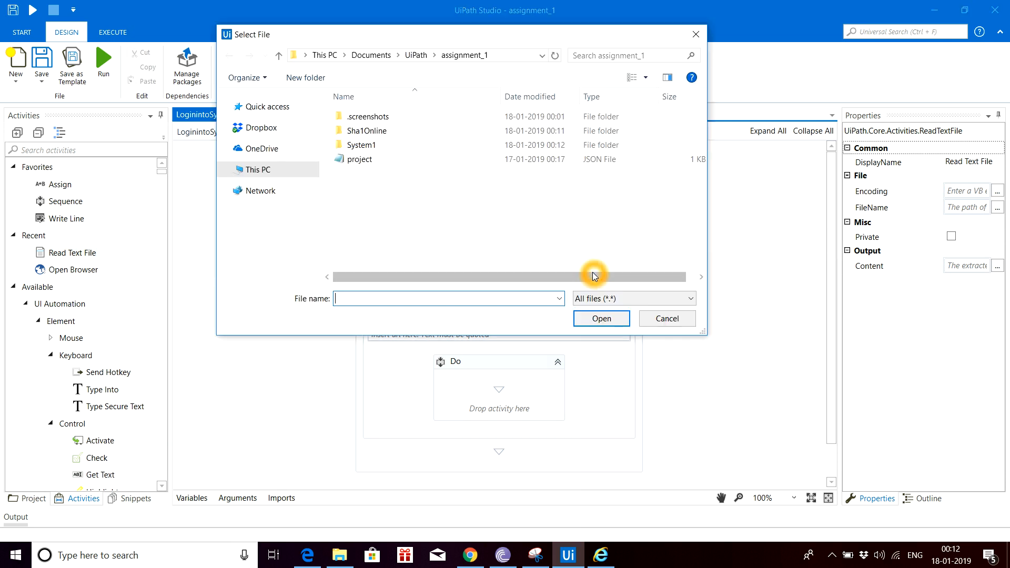
{"action": "left_click", "coordinate": [416, 55]}
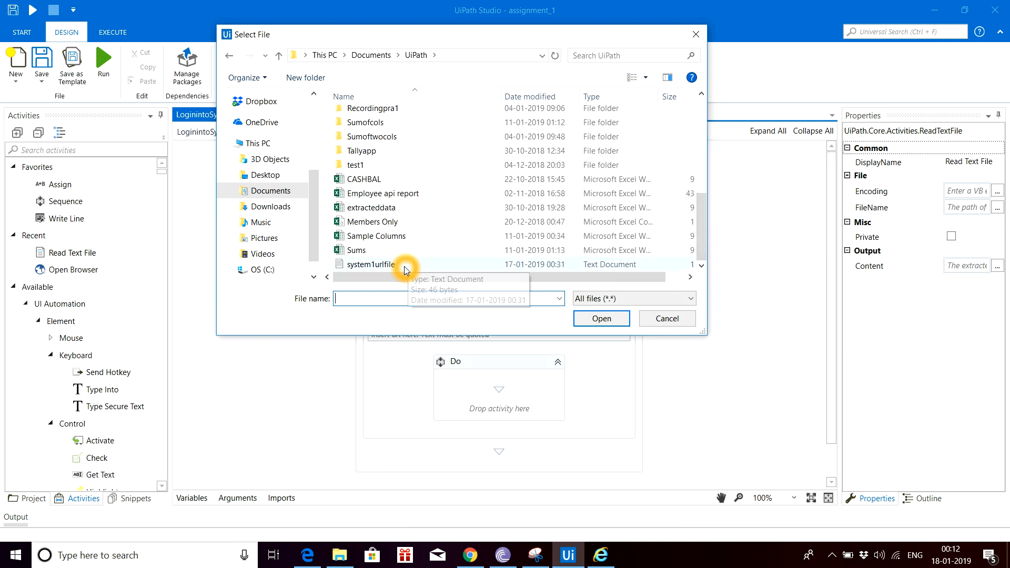
{"action": "left_click", "coordinate": [601, 318]}
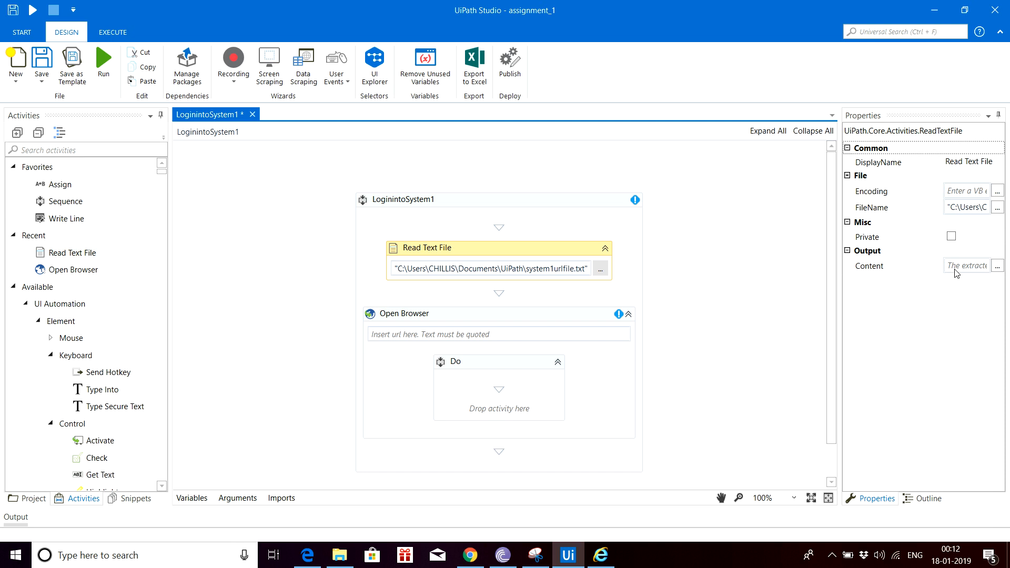
{"action": "left_click", "coordinate": [966, 265]}
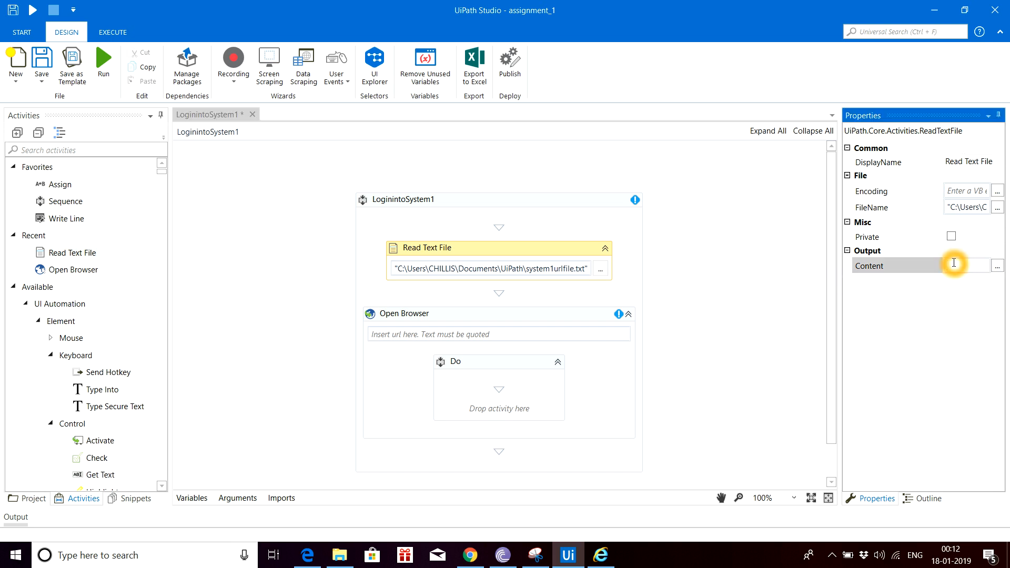
{"action": "left_click", "coordinate": [958, 266]}
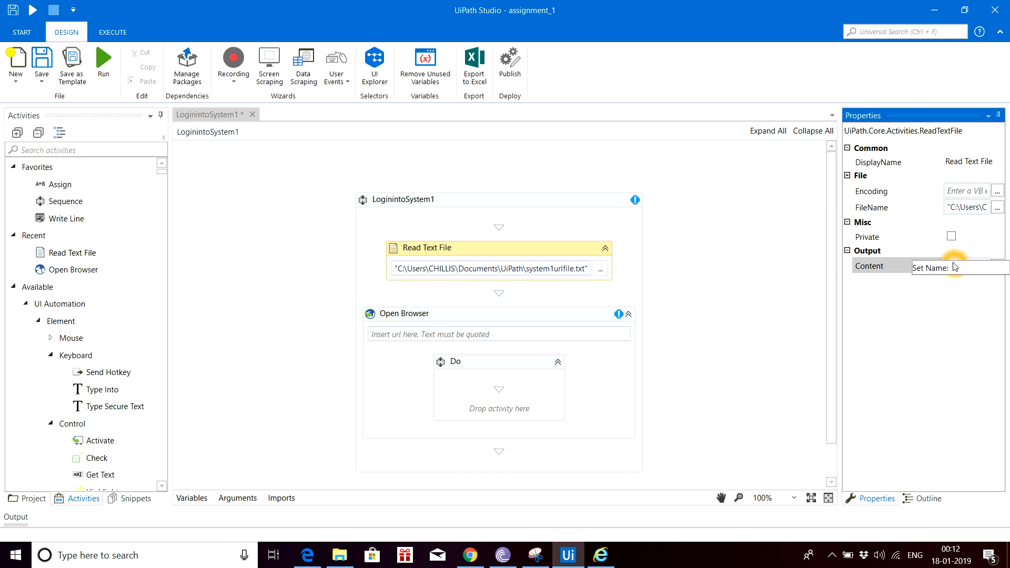
{"action": "type", "text": "system1url"}
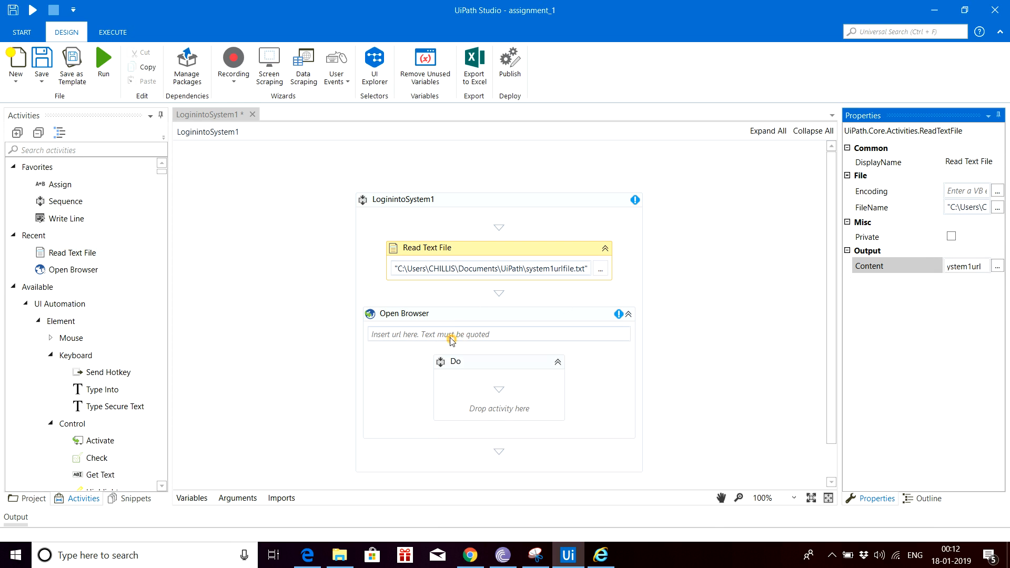
- Set the Open Browser URL to the system1url variable via IntelliSense
{"action": "type", "text": "s"}
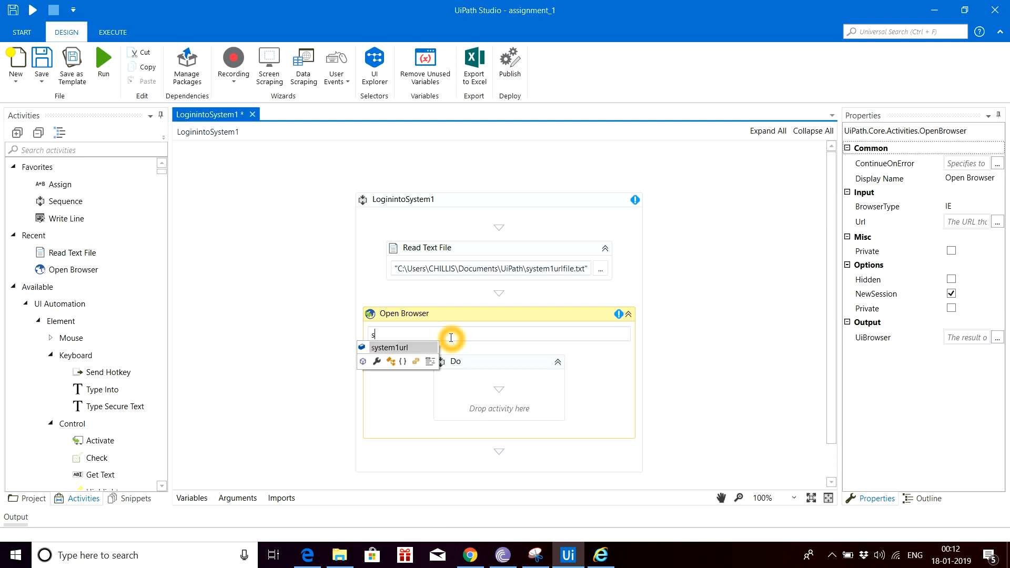
{"action": "left_click", "coordinate": [396, 347]}
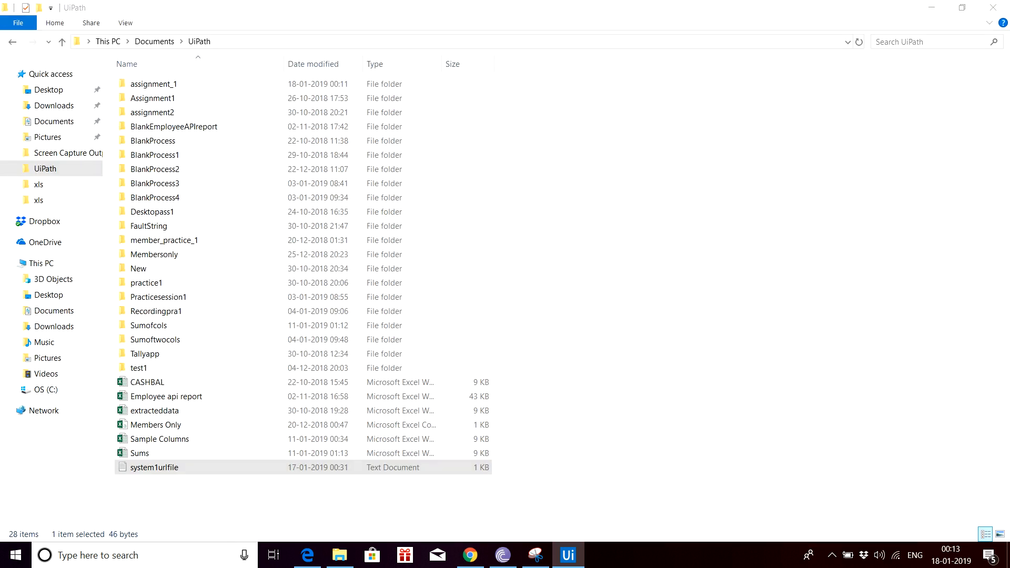
- Switch from File Explorer back to the UiPath Studio window
{"action": "left_click", "coordinate": [569, 555]}
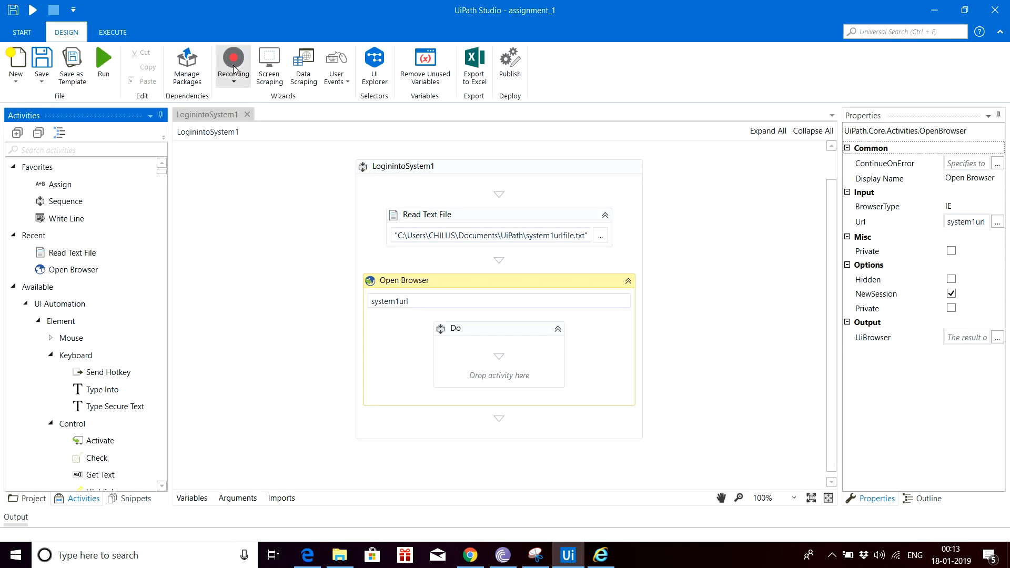
- Start a web recording and capture typing 'rthfhf' into the Email field
{"action": "left_click", "coordinate": [233, 65]}
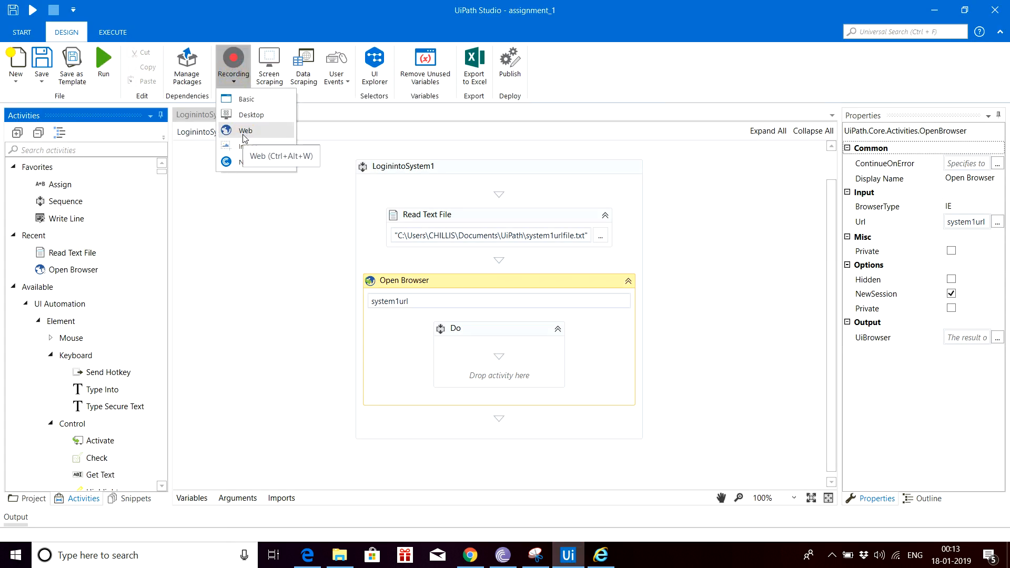
{"action": "mouse_move", "coordinate": [257, 134]}
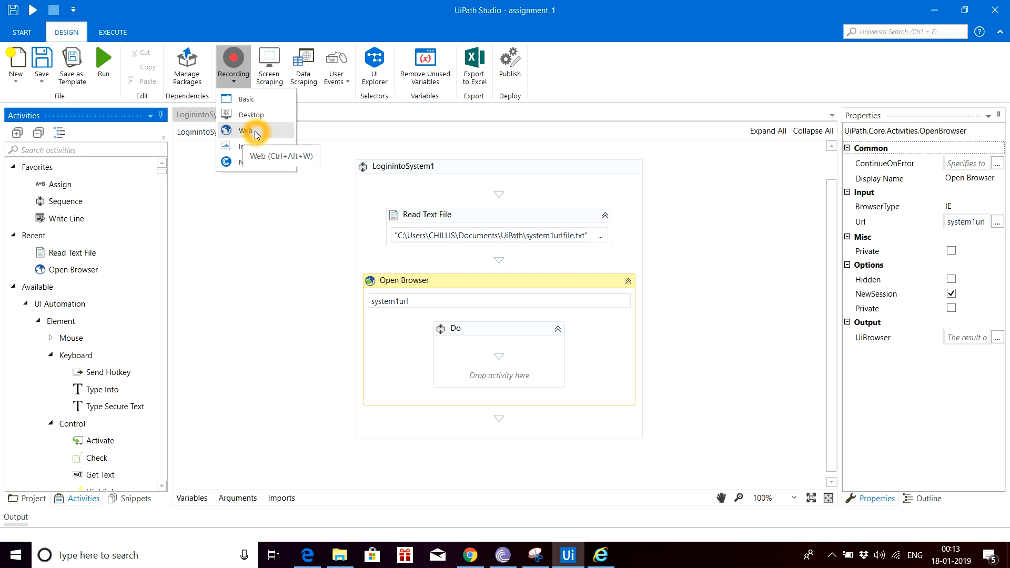
{"action": "left_click", "coordinate": [245, 131]}
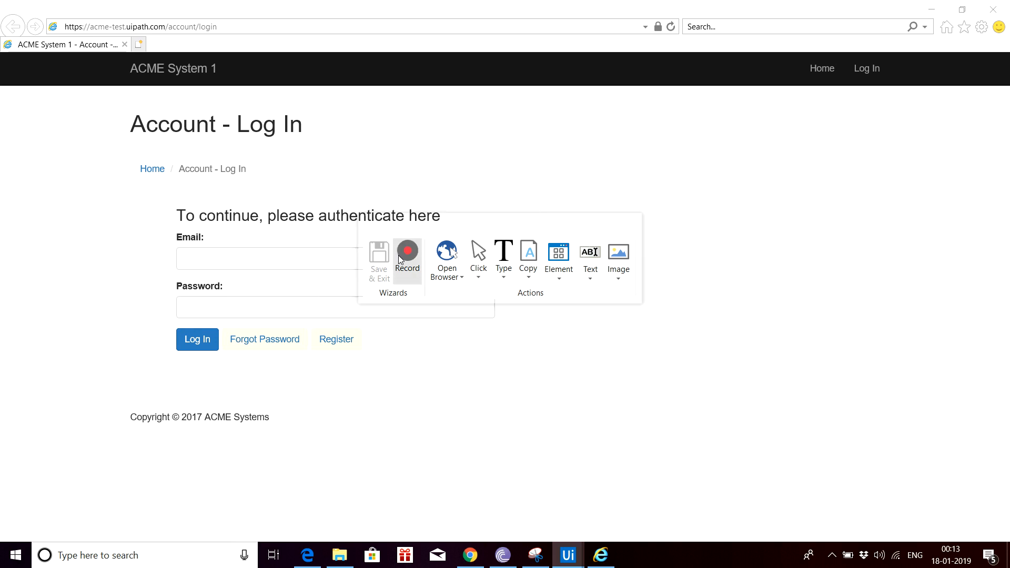
{"action": "mouse_move", "coordinate": [407, 259]}
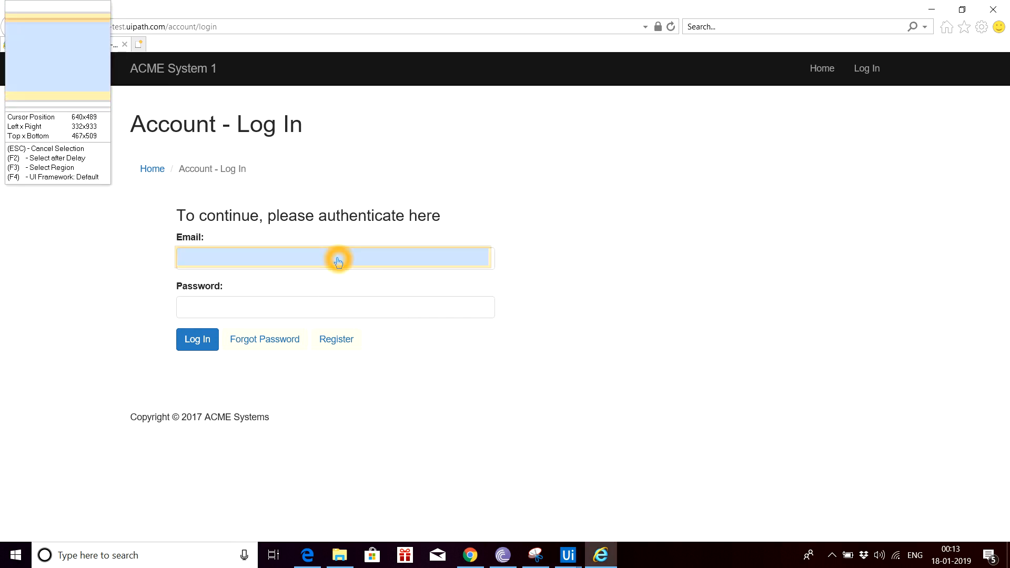
{"action": "left_click", "coordinate": [337, 257]}
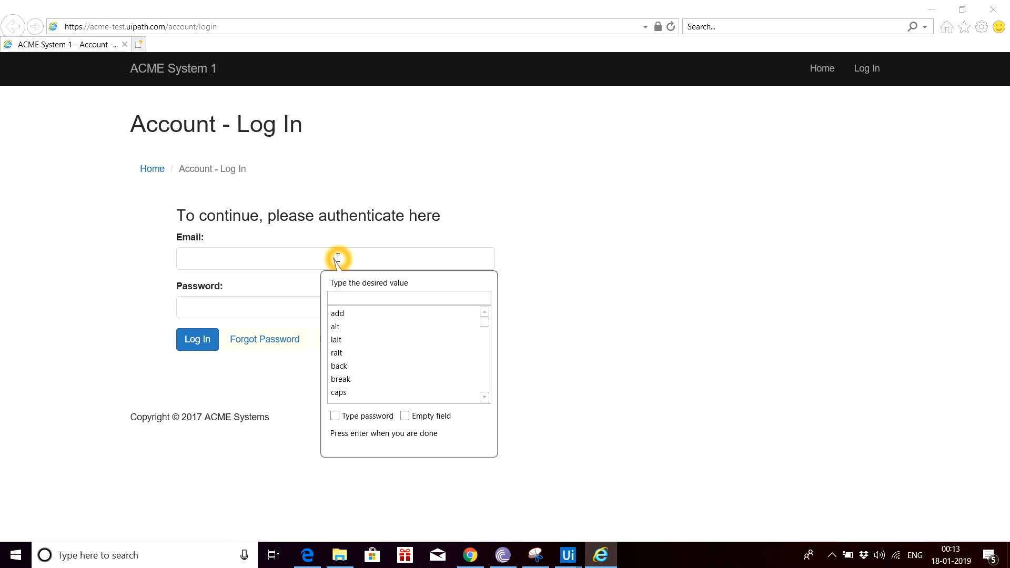
{"action": "type", "text": "rthfhf"}
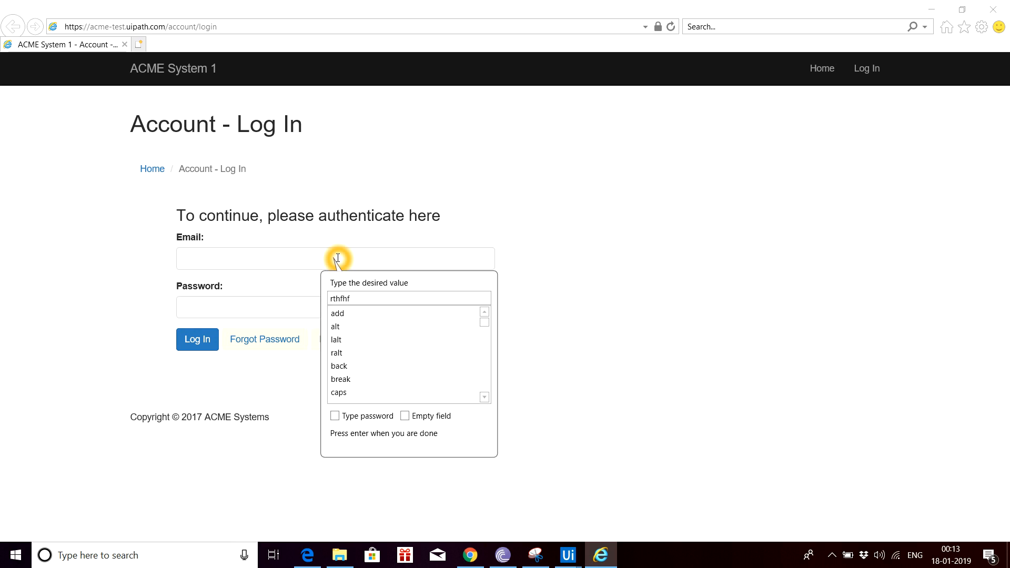
{"action": "left_click", "coordinate": [406, 415]}
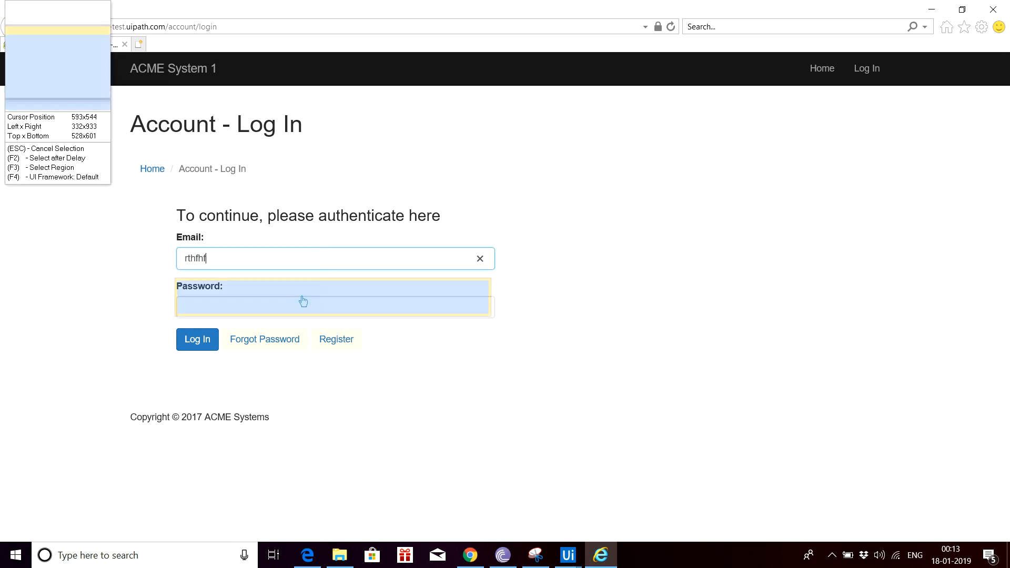
{"action": "left_click", "coordinate": [282, 304]}
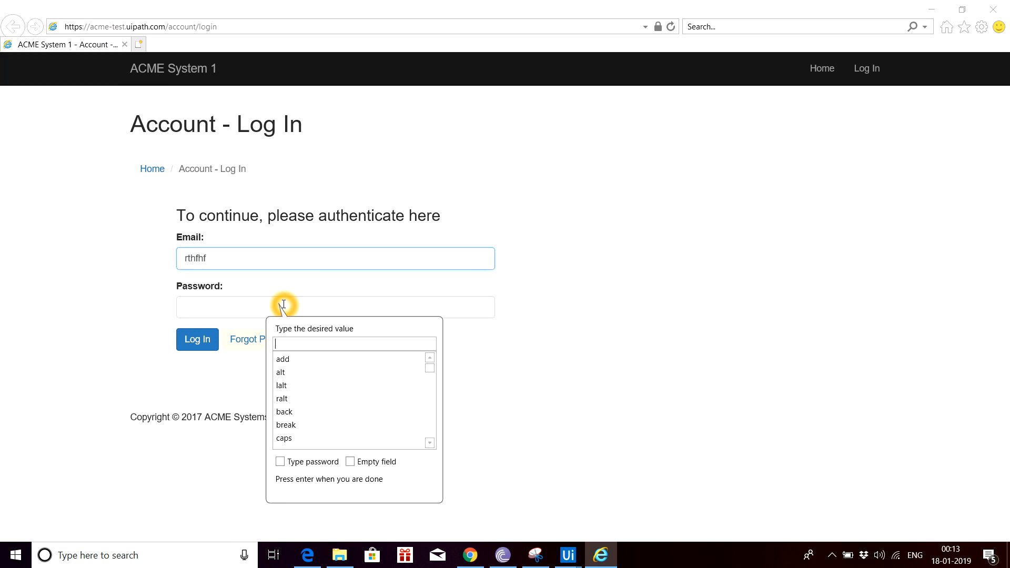
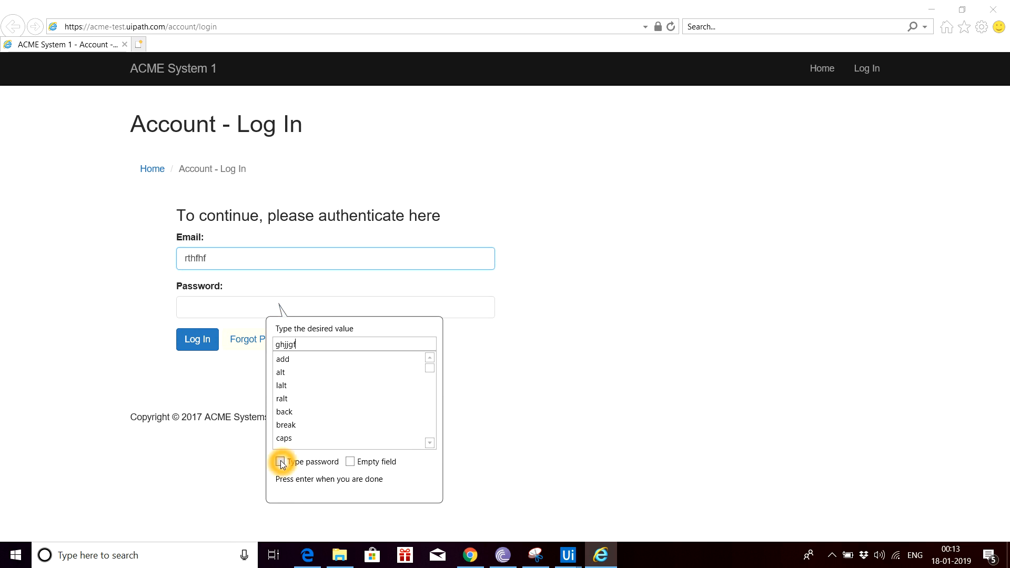
{"action": "left_click", "coordinate": [280, 462]}
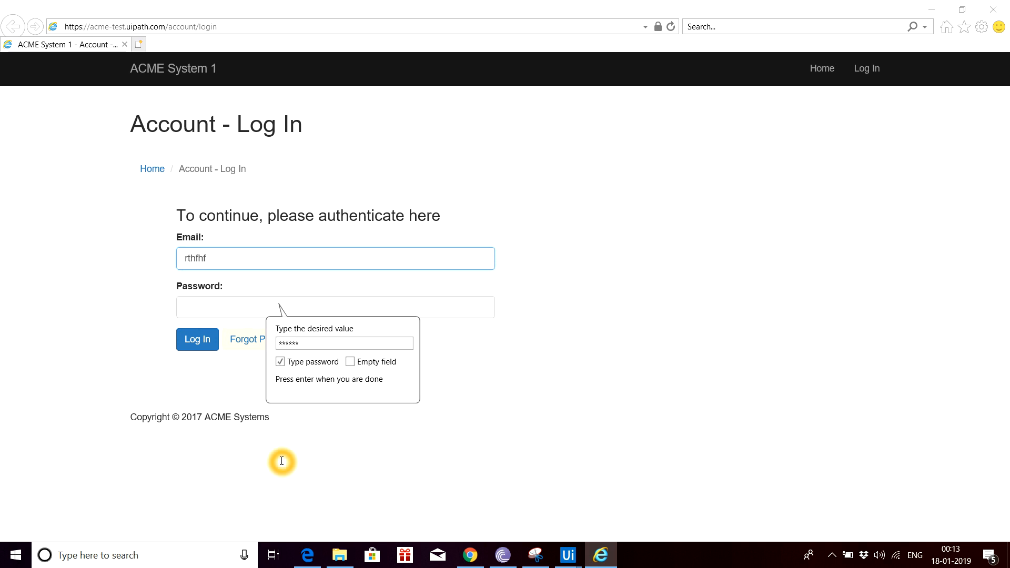
{"action": "left_click", "coordinate": [350, 361]}
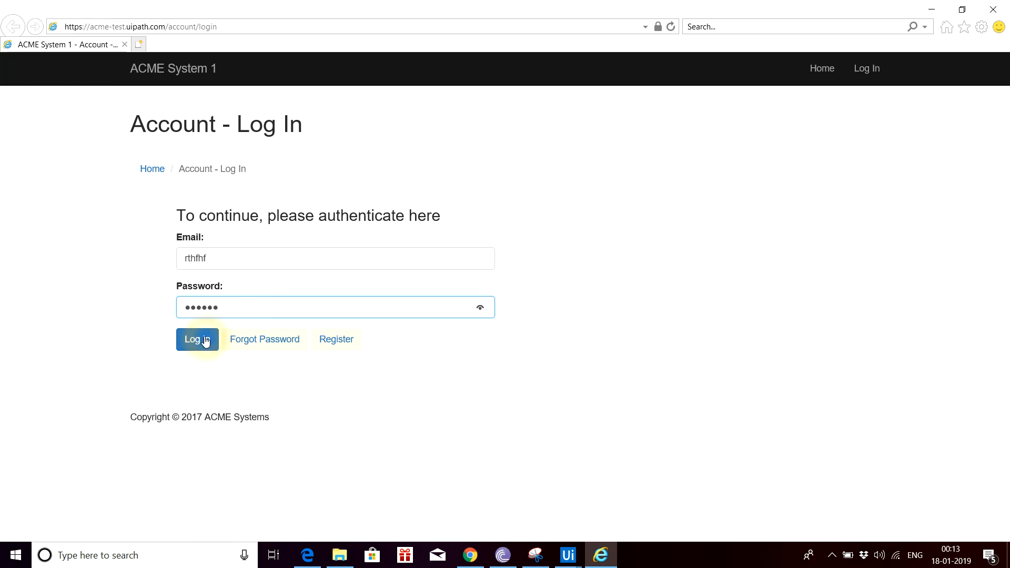
{"action": "left_click", "coordinate": [197, 340]}
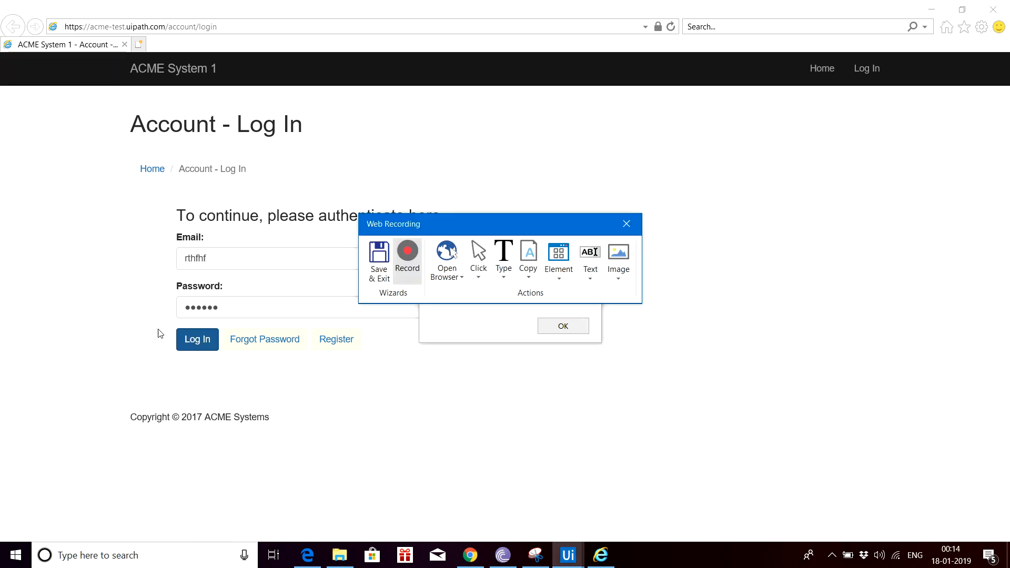
{"action": "mouse_move", "coordinate": [380, 261]}
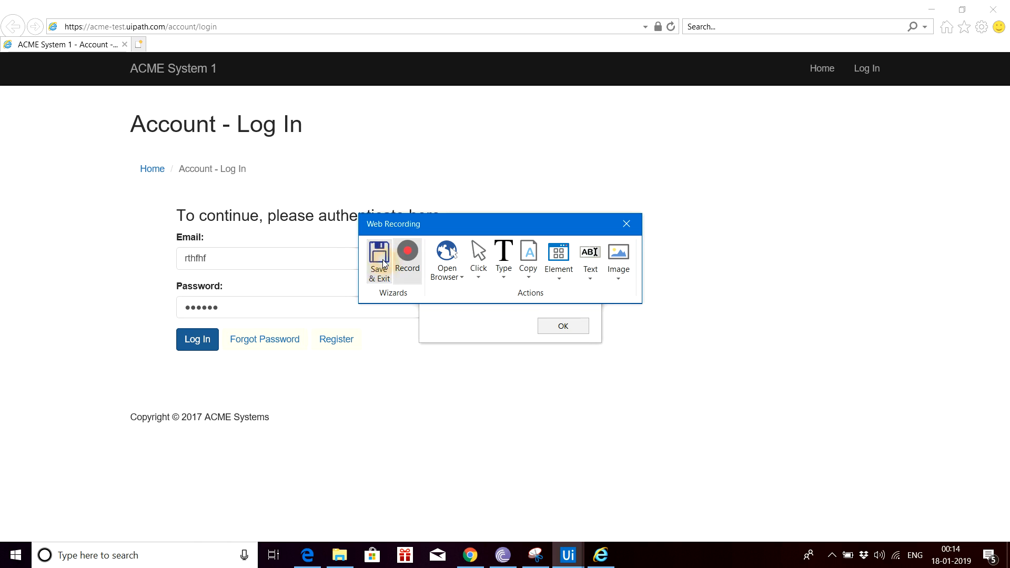
- Save the recording, clear the hardcoded email in Type Into, and show the Variables panel
{"action": "left_click", "coordinate": [379, 258]}
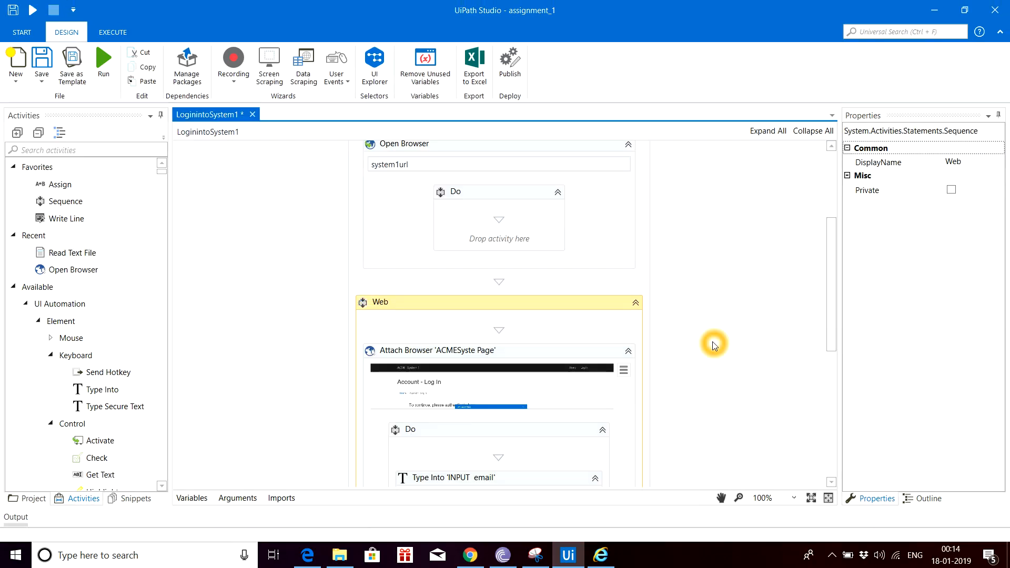
{"action": "scroll", "scroll_direction": "down", "scroll_amount": 3}
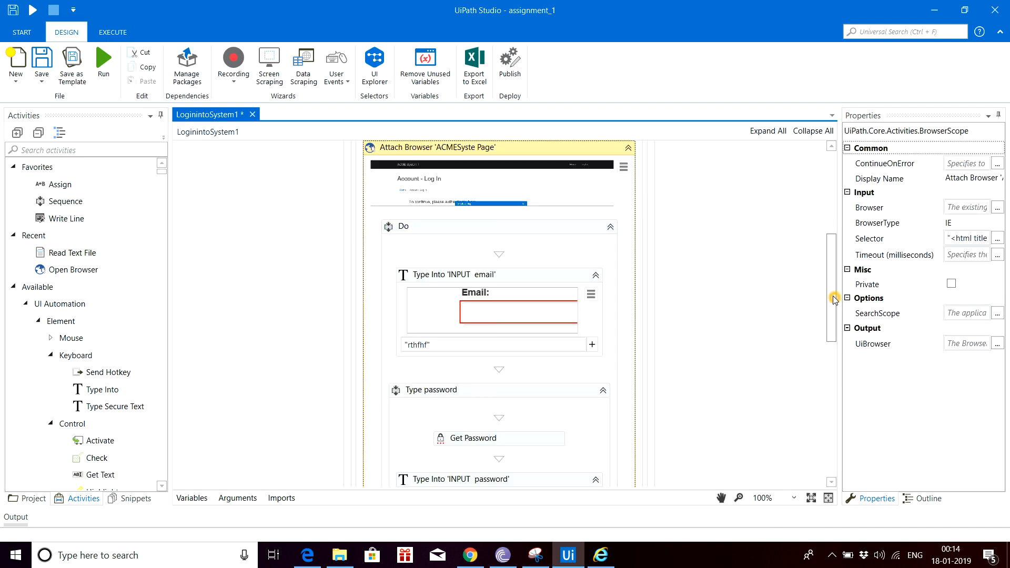
{"action": "scroll", "scroll_direction": "down", "scroll_amount": 3}
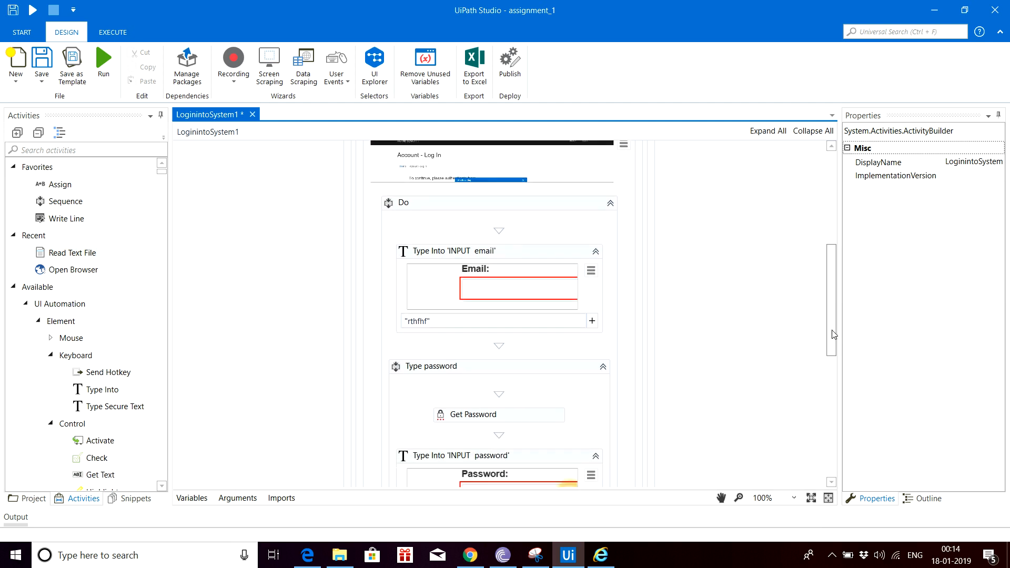
{"action": "scroll", "scroll_direction": "down", "scroll_amount": 3}
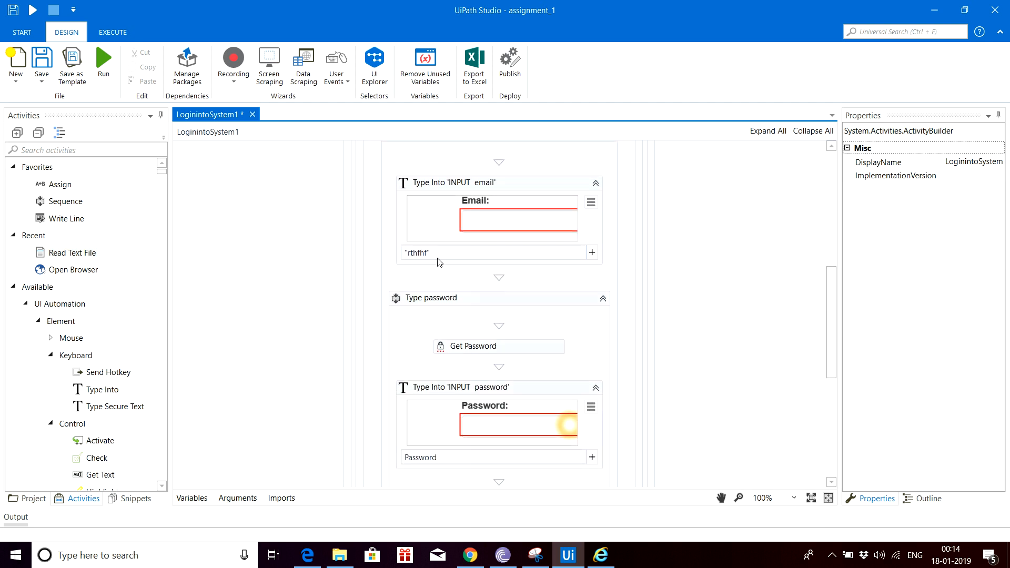
{"action": "left_click", "coordinate": [429, 253]}
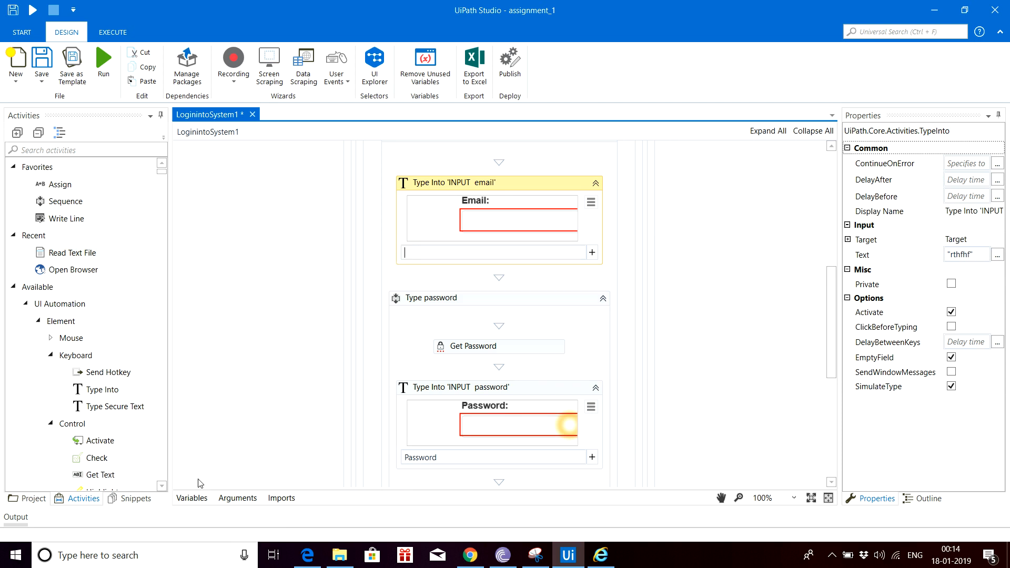
{"action": "left_click", "coordinate": [192, 498]}
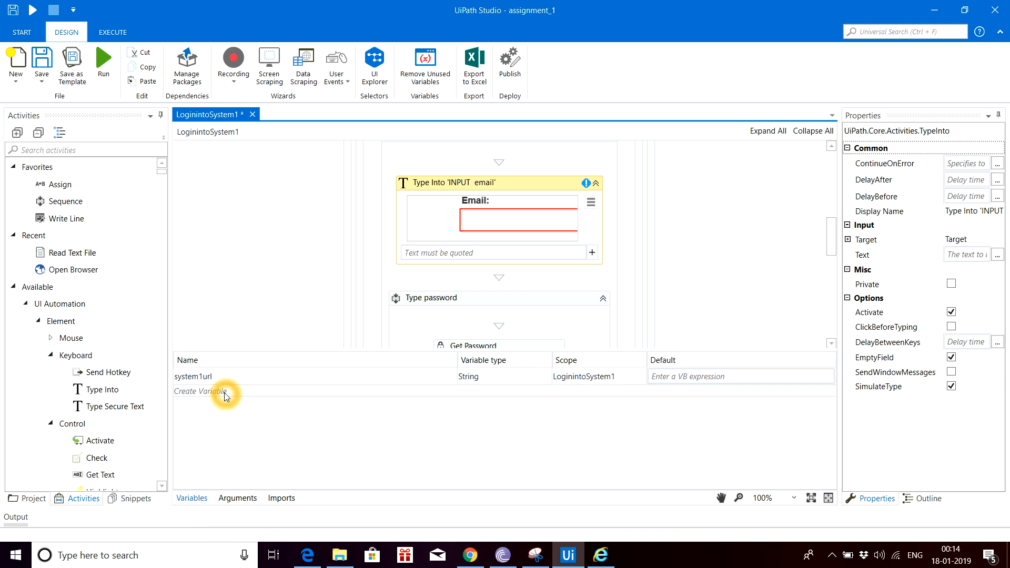
{"action": "type", "text": "ema"}
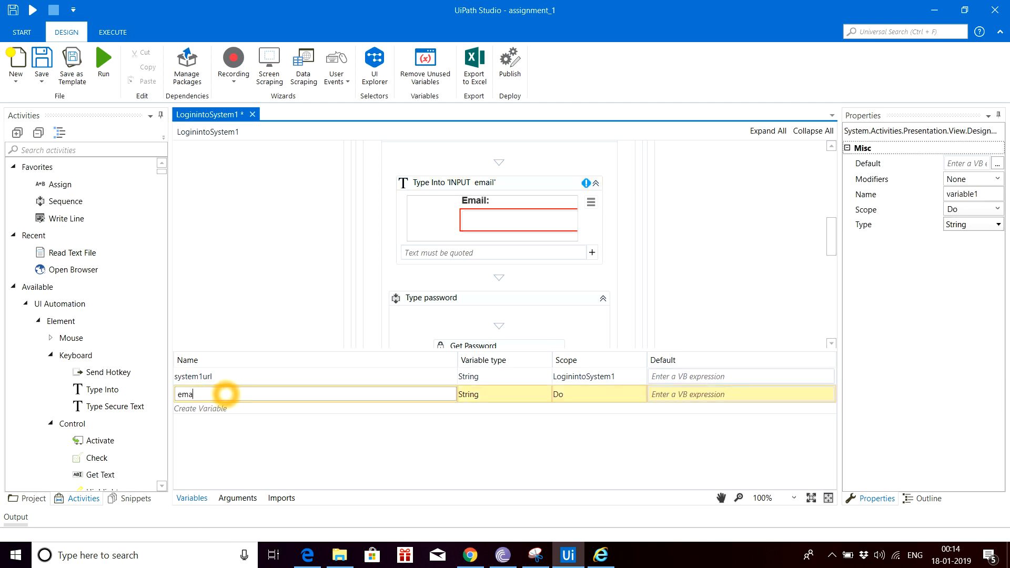
{"action": "type", "text": "il"}
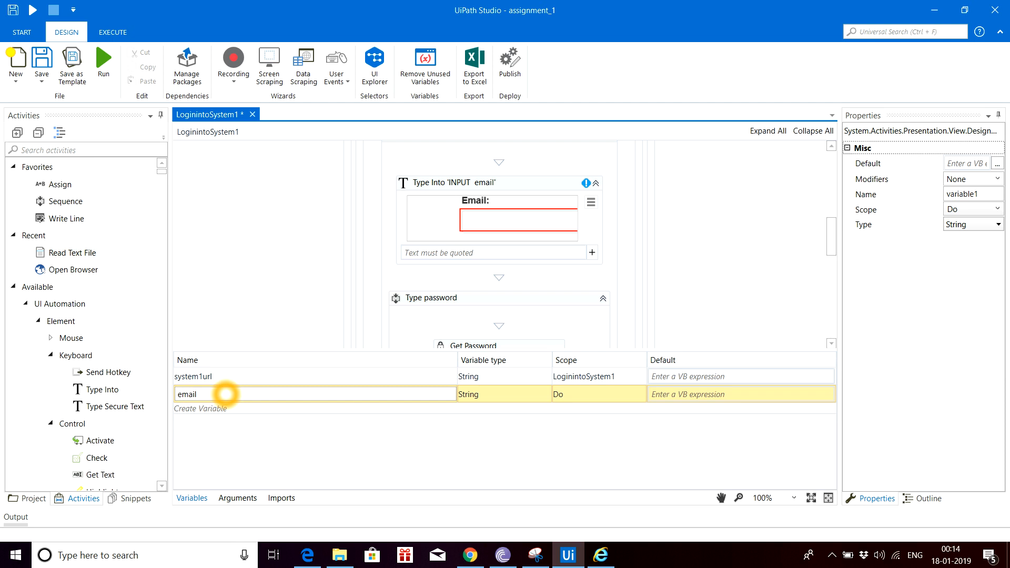
{"action": "type", "text": "id"}
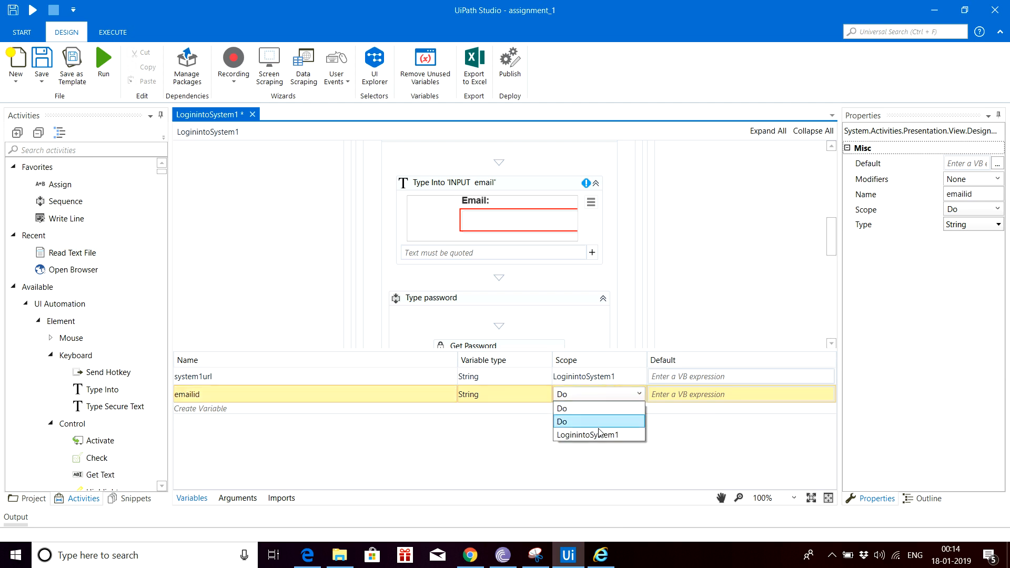
{"action": "left_click", "coordinate": [589, 434]}
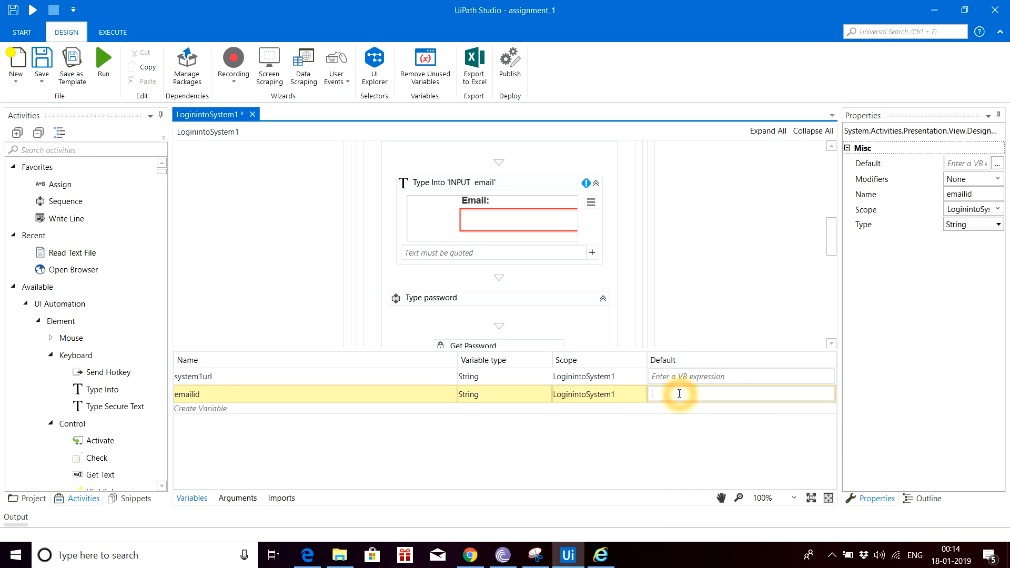
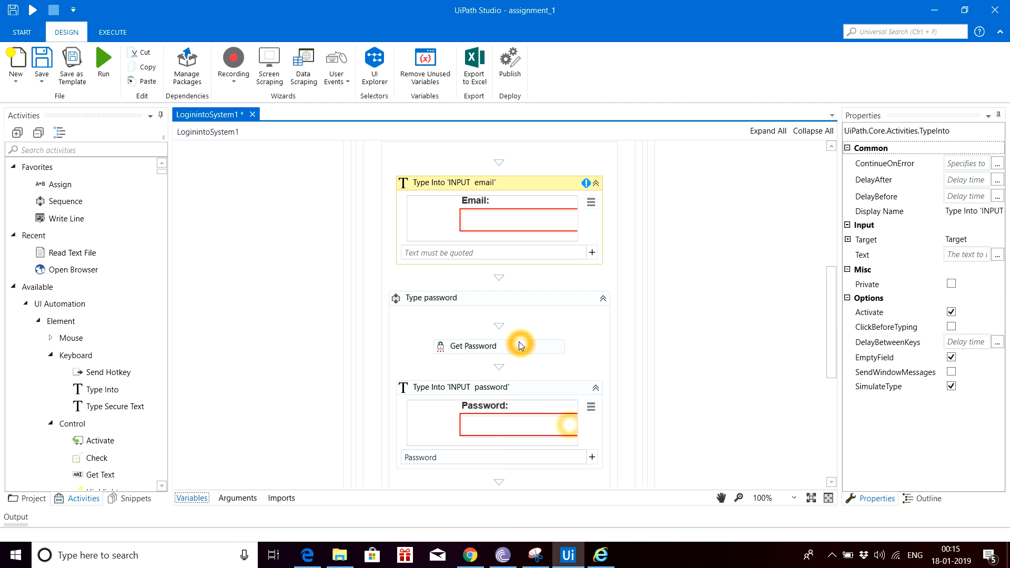
- Set the Type Into 'INPUT email' text to the emailid variable
{"action": "left_click", "coordinate": [499, 346]}
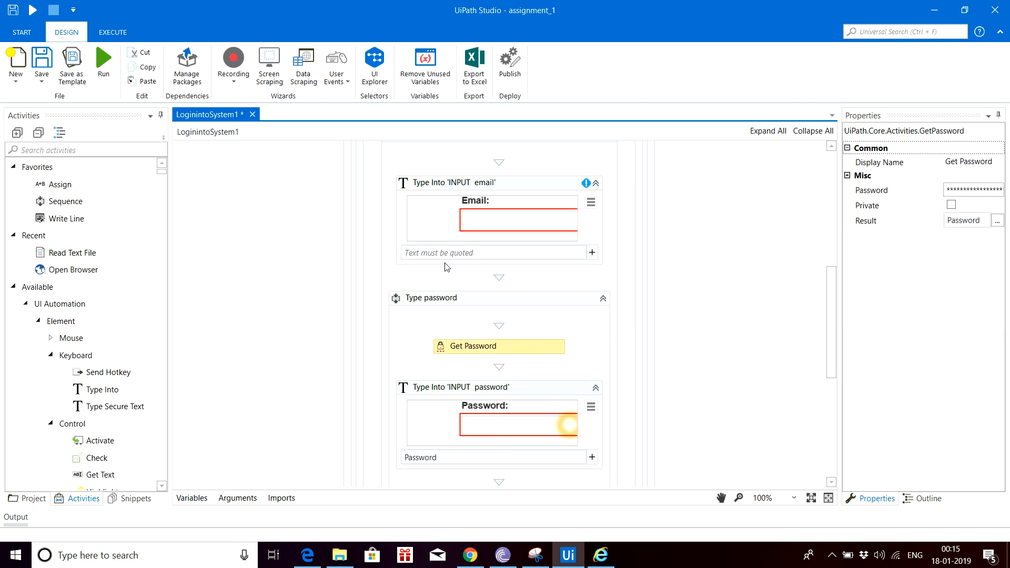
{"action": "left_click", "coordinate": [432, 252]}
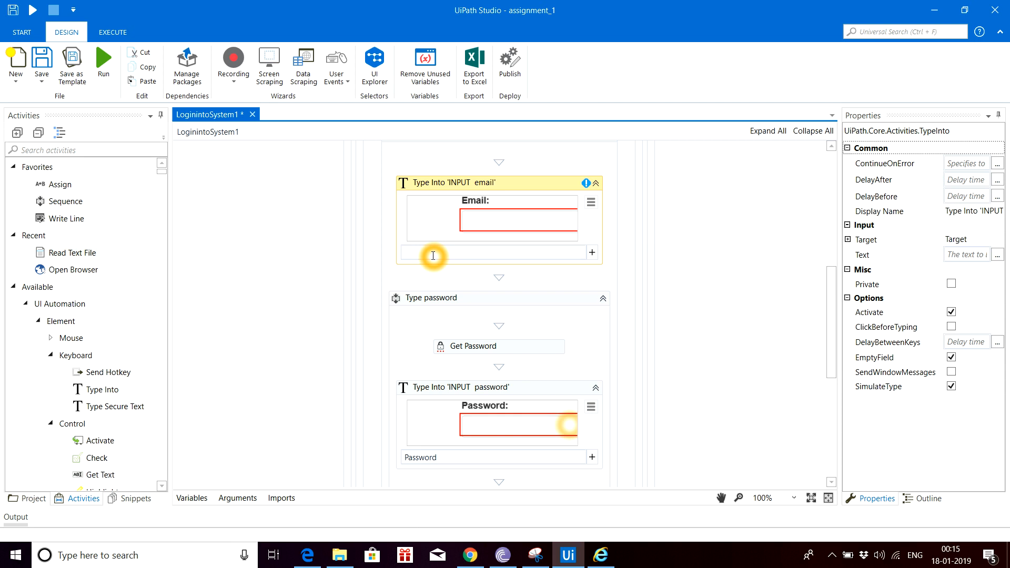
{"action": "type", "text": "emailid"}
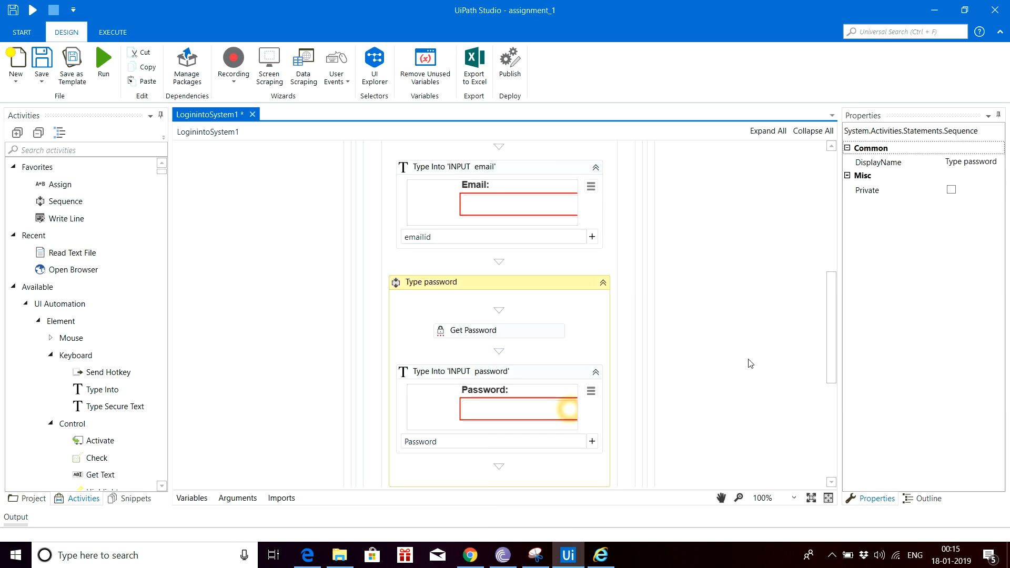
{"action": "scroll", "scroll_direction": "down", "scroll_amount": 3}
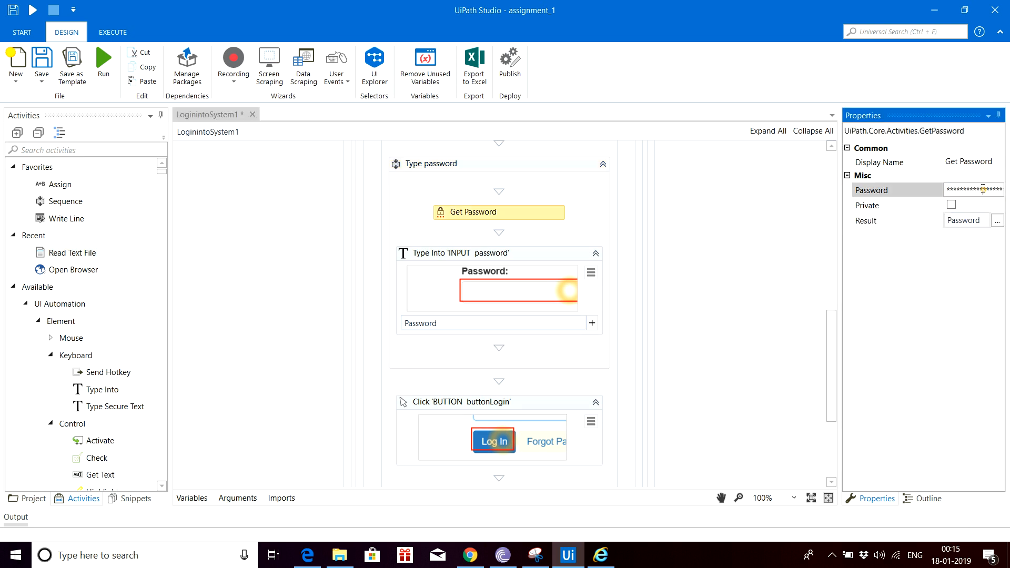
- Enter a new masked password in the Get Password activity's Password property
{"action": "left_click", "coordinate": [979, 190]}
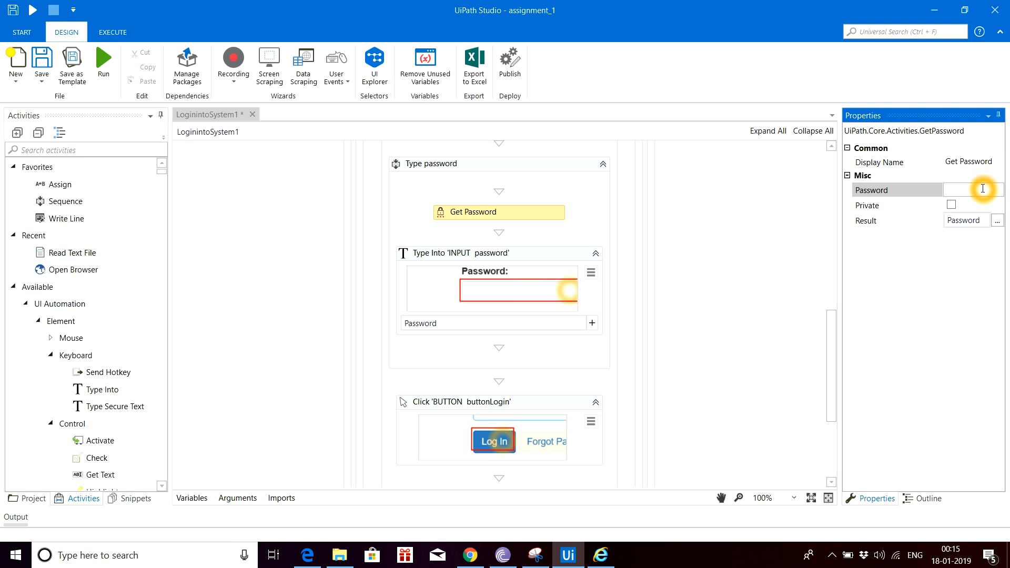
{"action": "type", "text": "*"}
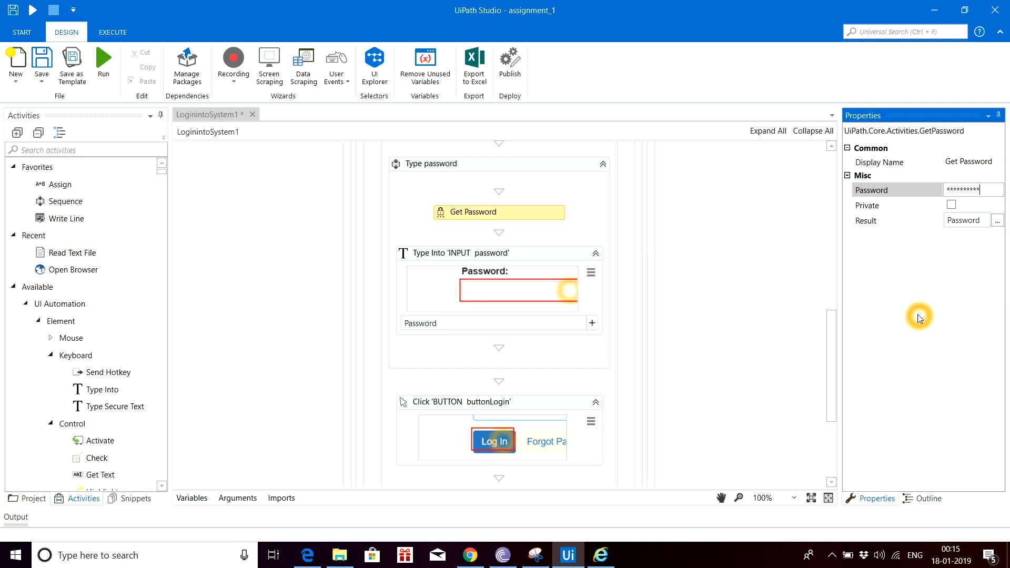
{"action": "mouse_move", "coordinate": [904, 240]}
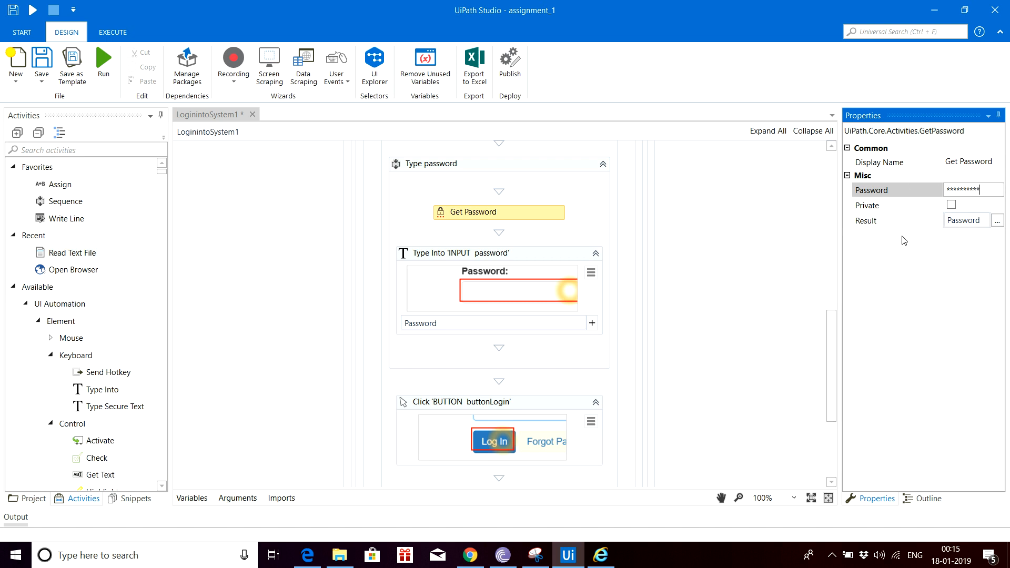
{"action": "mouse_move", "coordinate": [483, 378]}
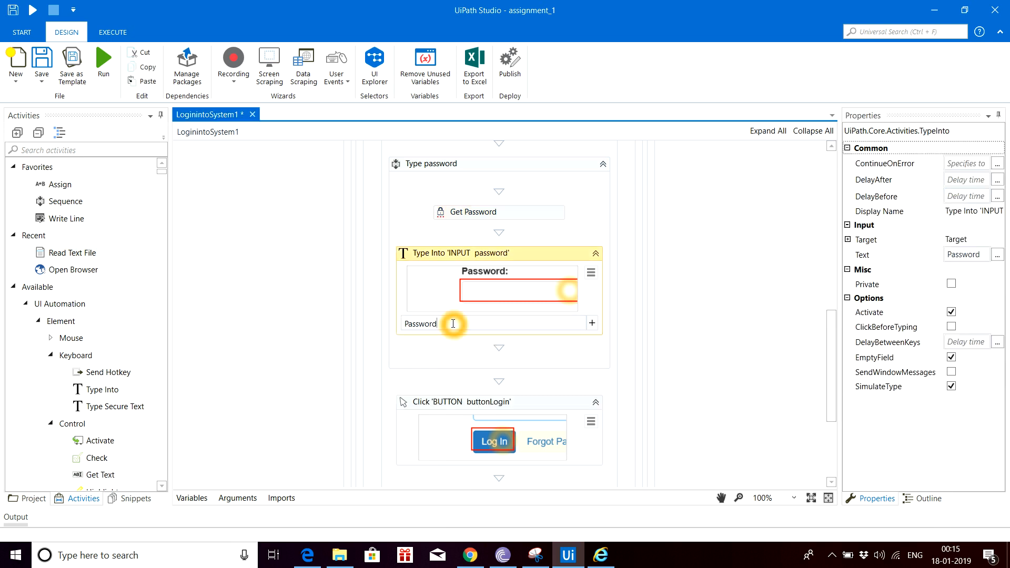
{"action": "scroll", "scroll_direction": "down", "scroll_amount": 3}
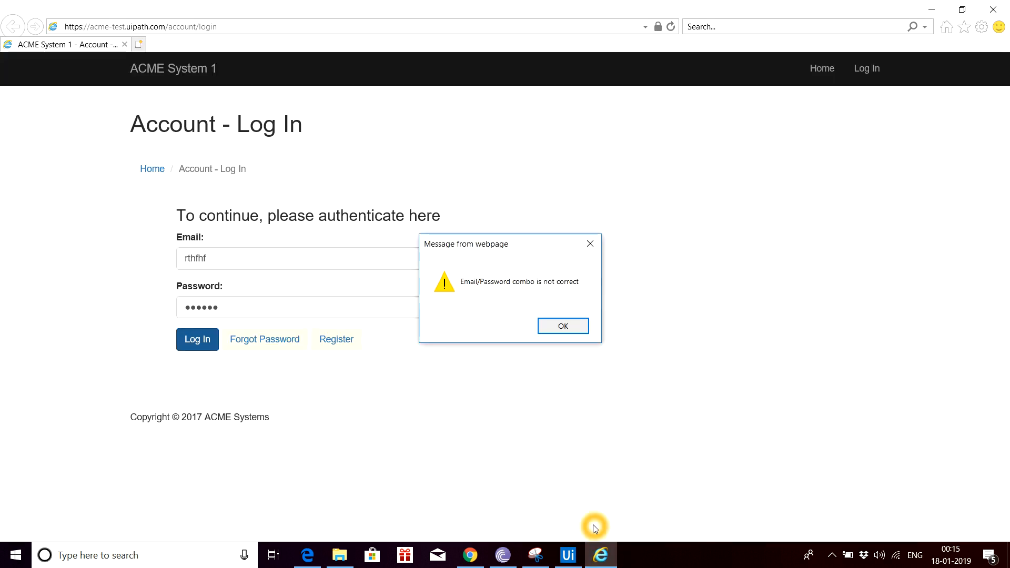
{"action": "left_click", "coordinate": [563, 326]}
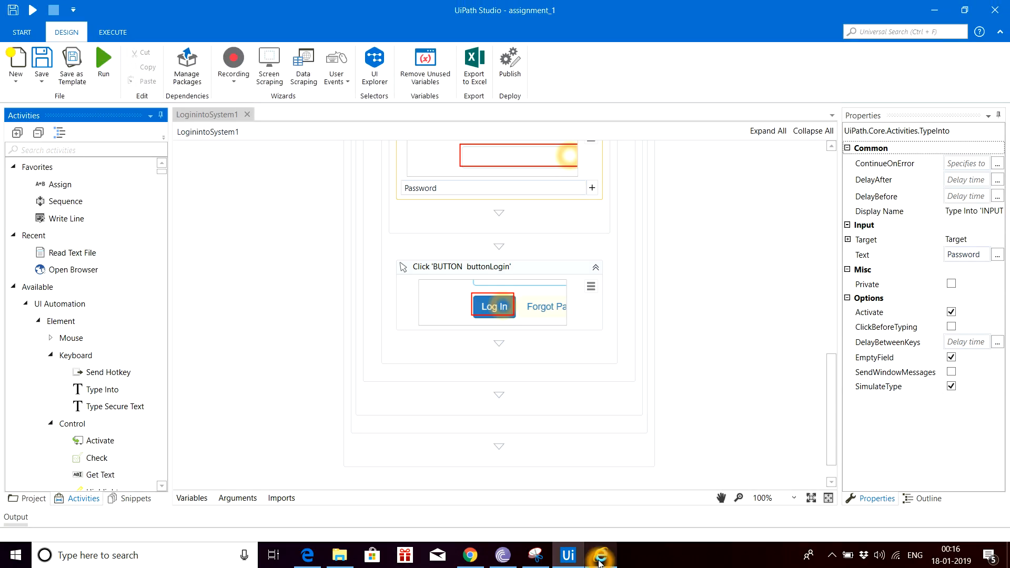
{"action": "left_click", "coordinate": [599, 555]}
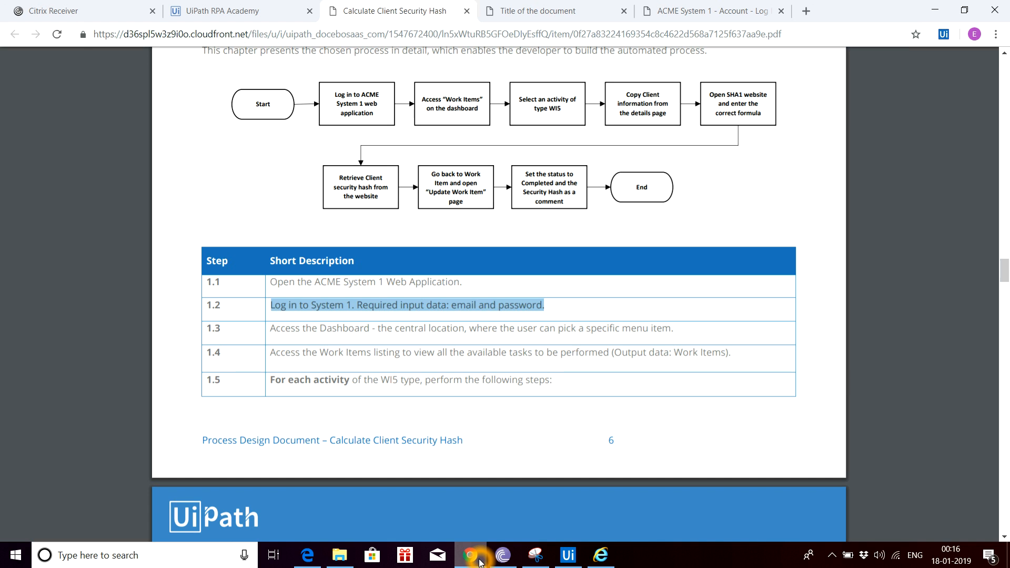
{"action": "left_click", "coordinate": [568, 555]}
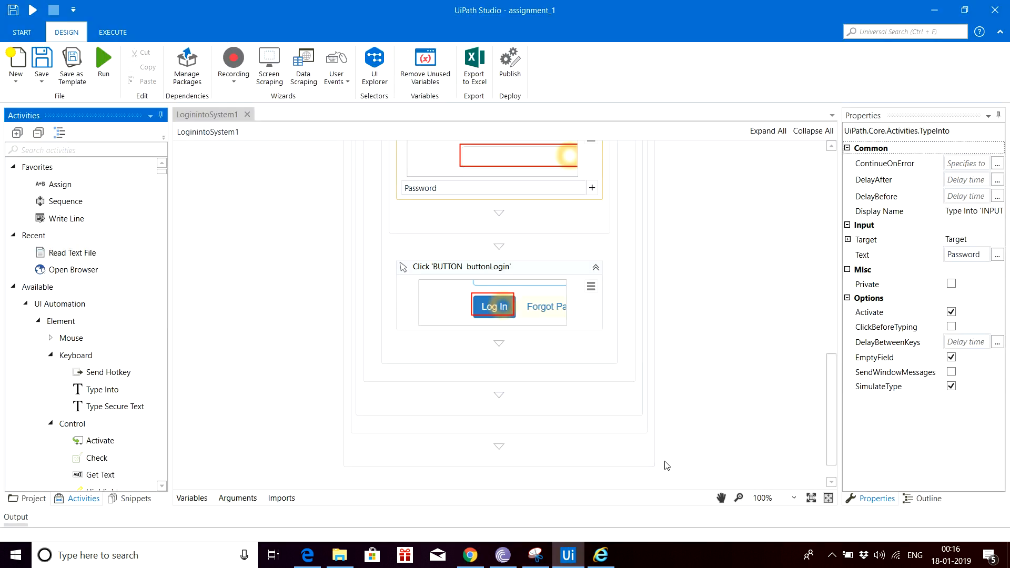